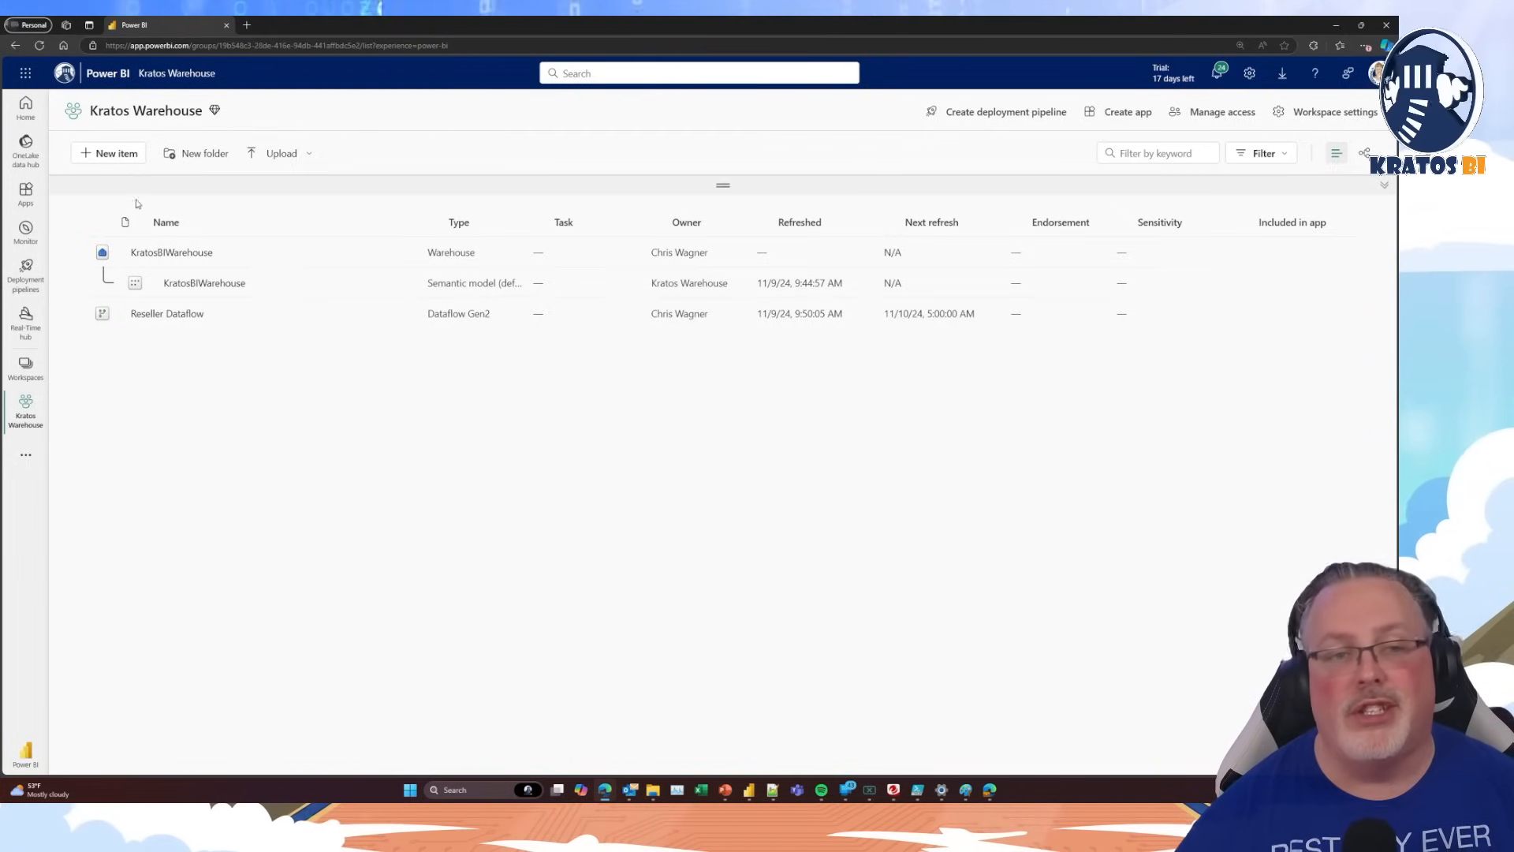
pyautogui.moveTo(115, 153)
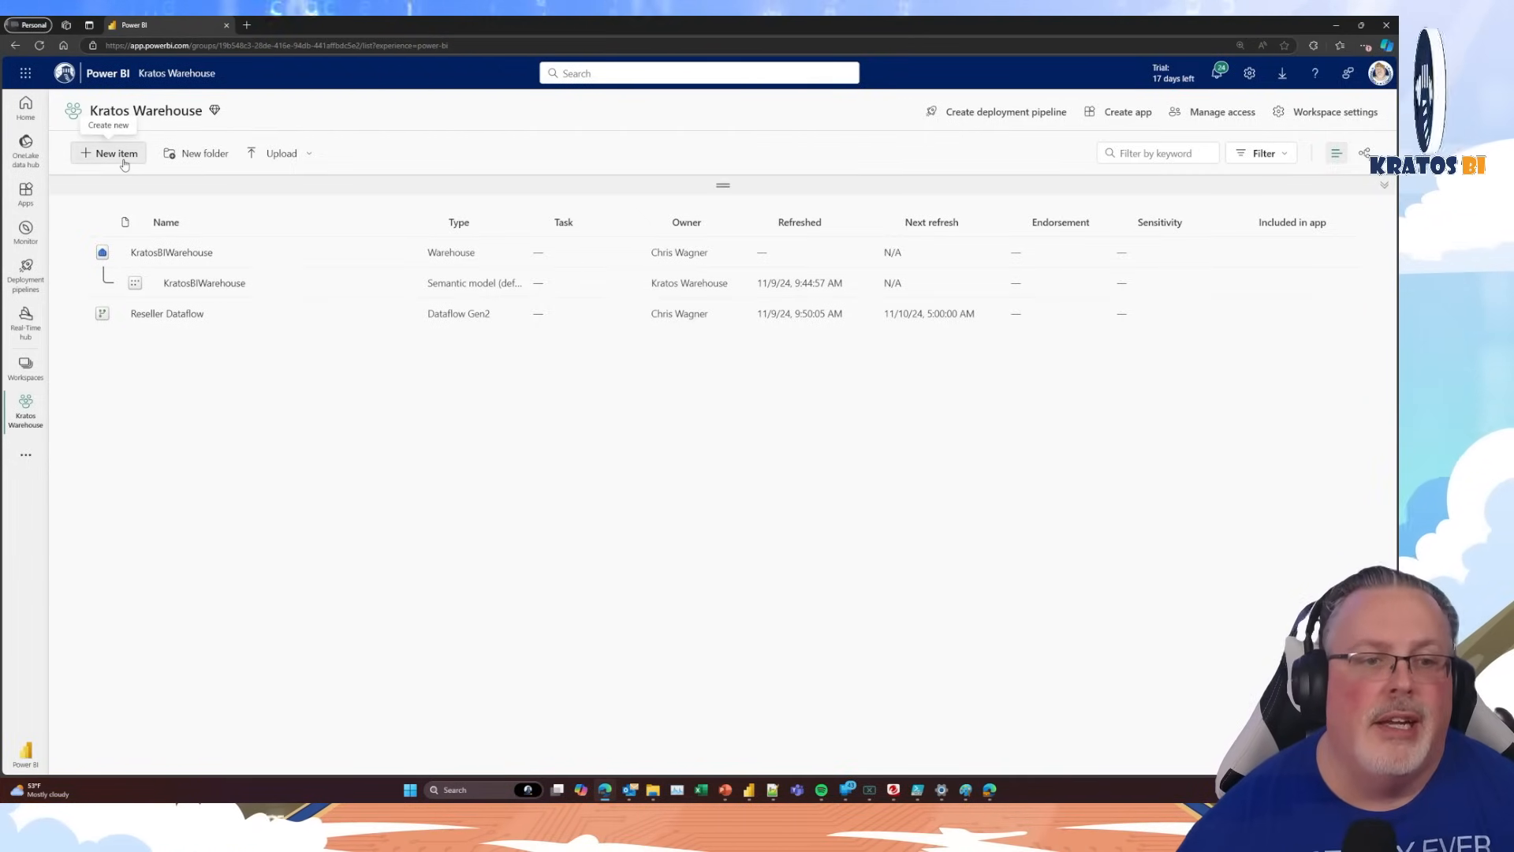
# Begin a new workspace item and filter item types by 'lake' to pick Lakehouse
pyautogui.click(108, 153)
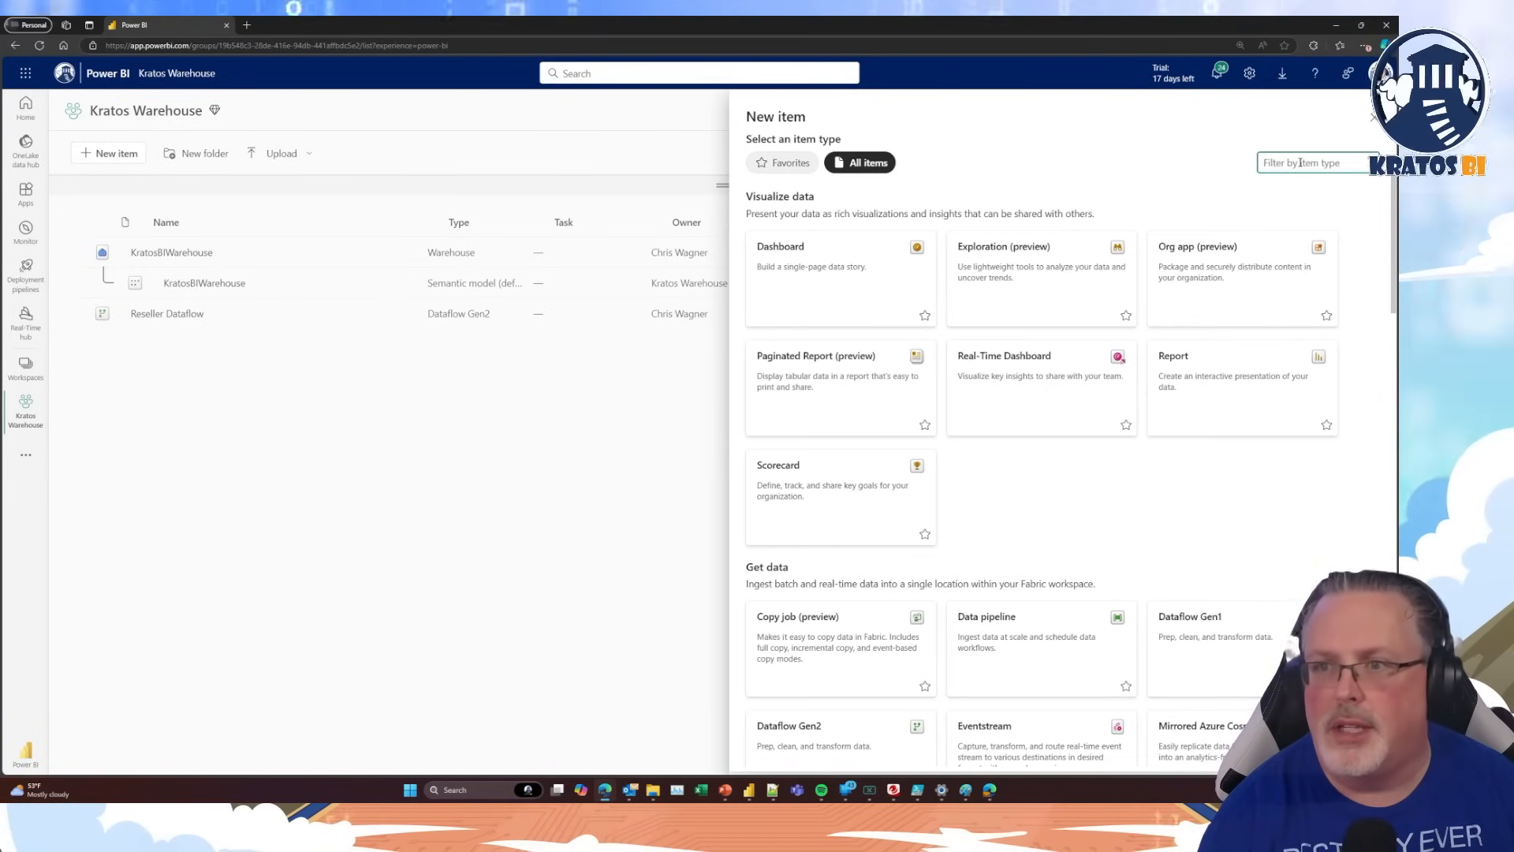
pyautogui.write('lake')
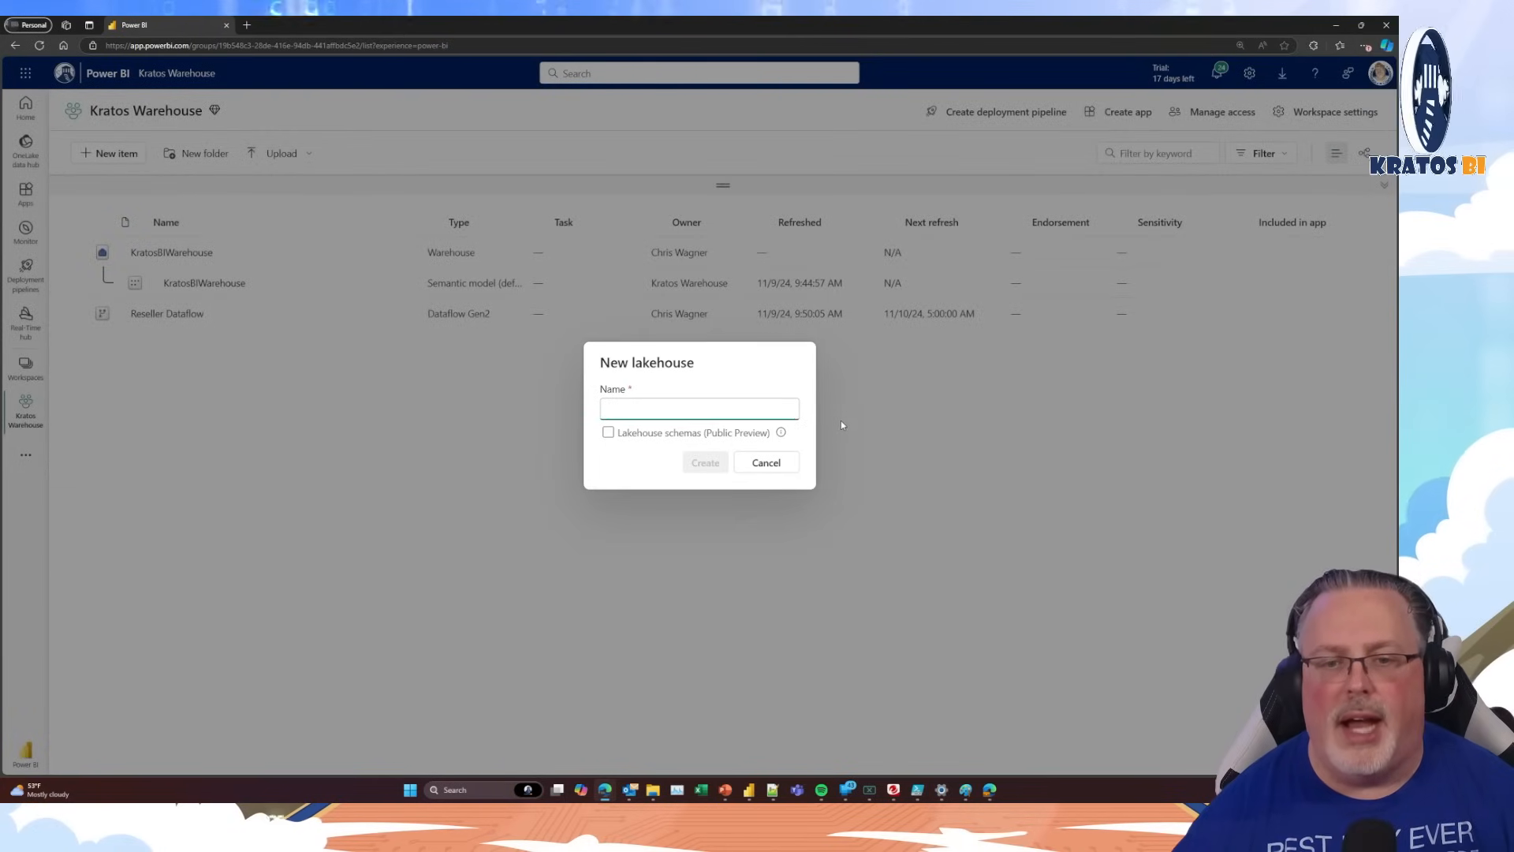
# Name the lakehouse KratosBIInternetSaleLH, enable Lakehouse schemas (Public Preview), and create it
pyautogui.click(698, 407)
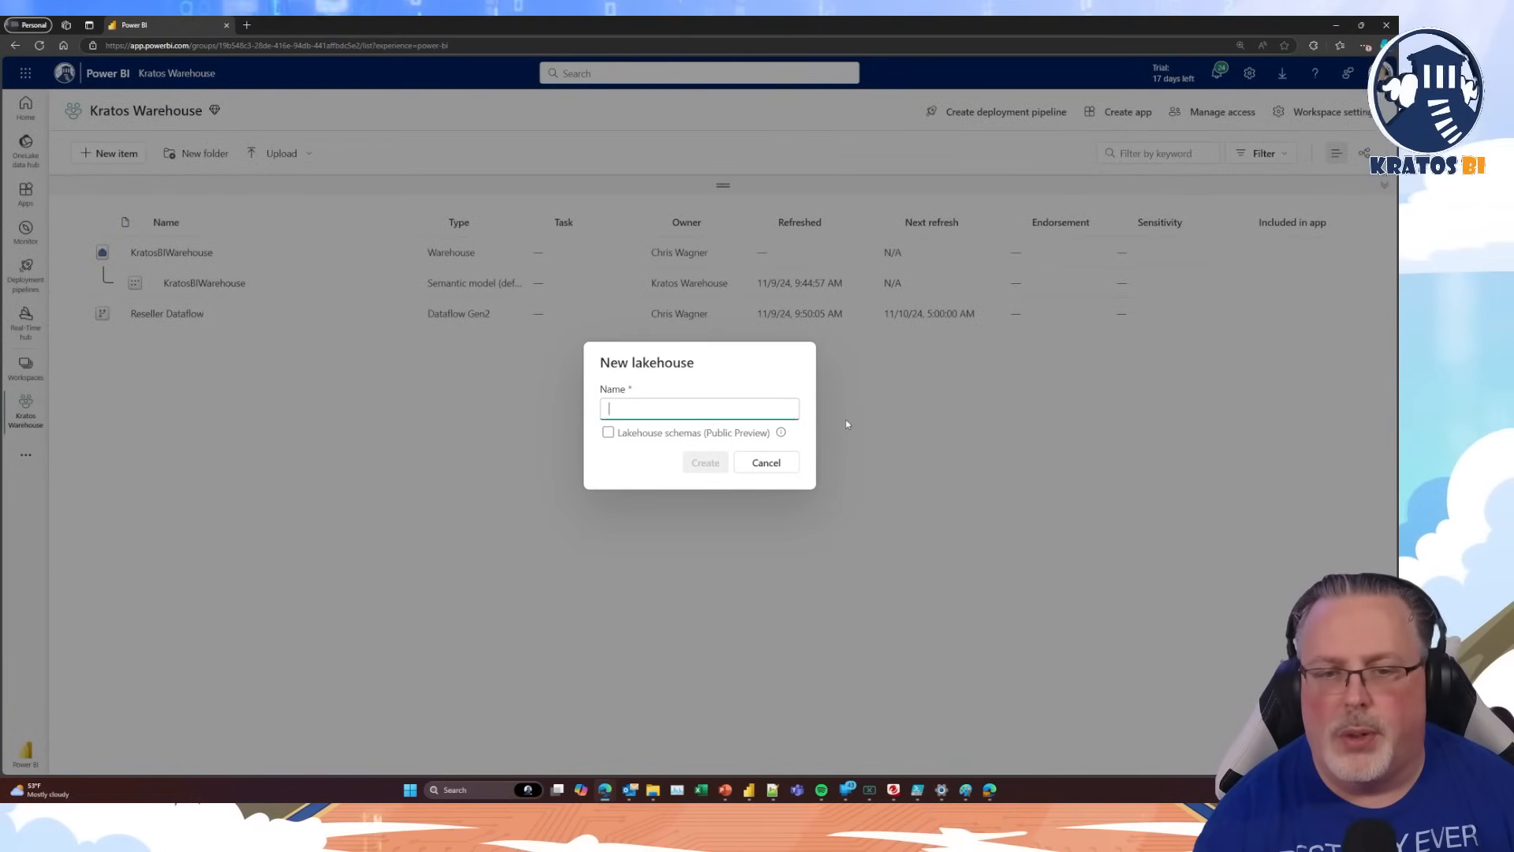
pyautogui.write('KratosBIInternetSaleLH')
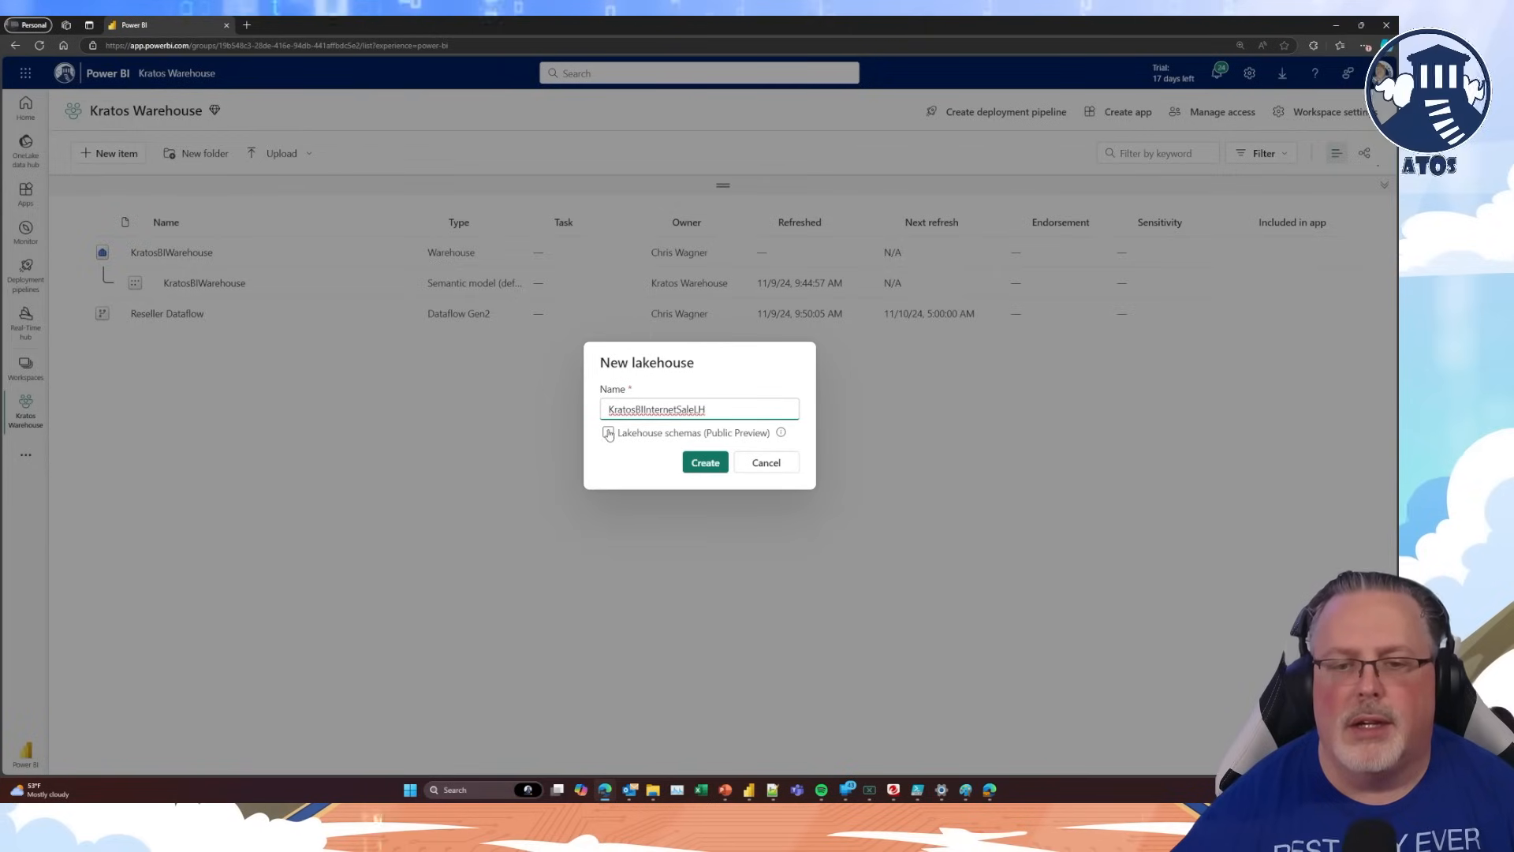
pyautogui.click(609, 432)
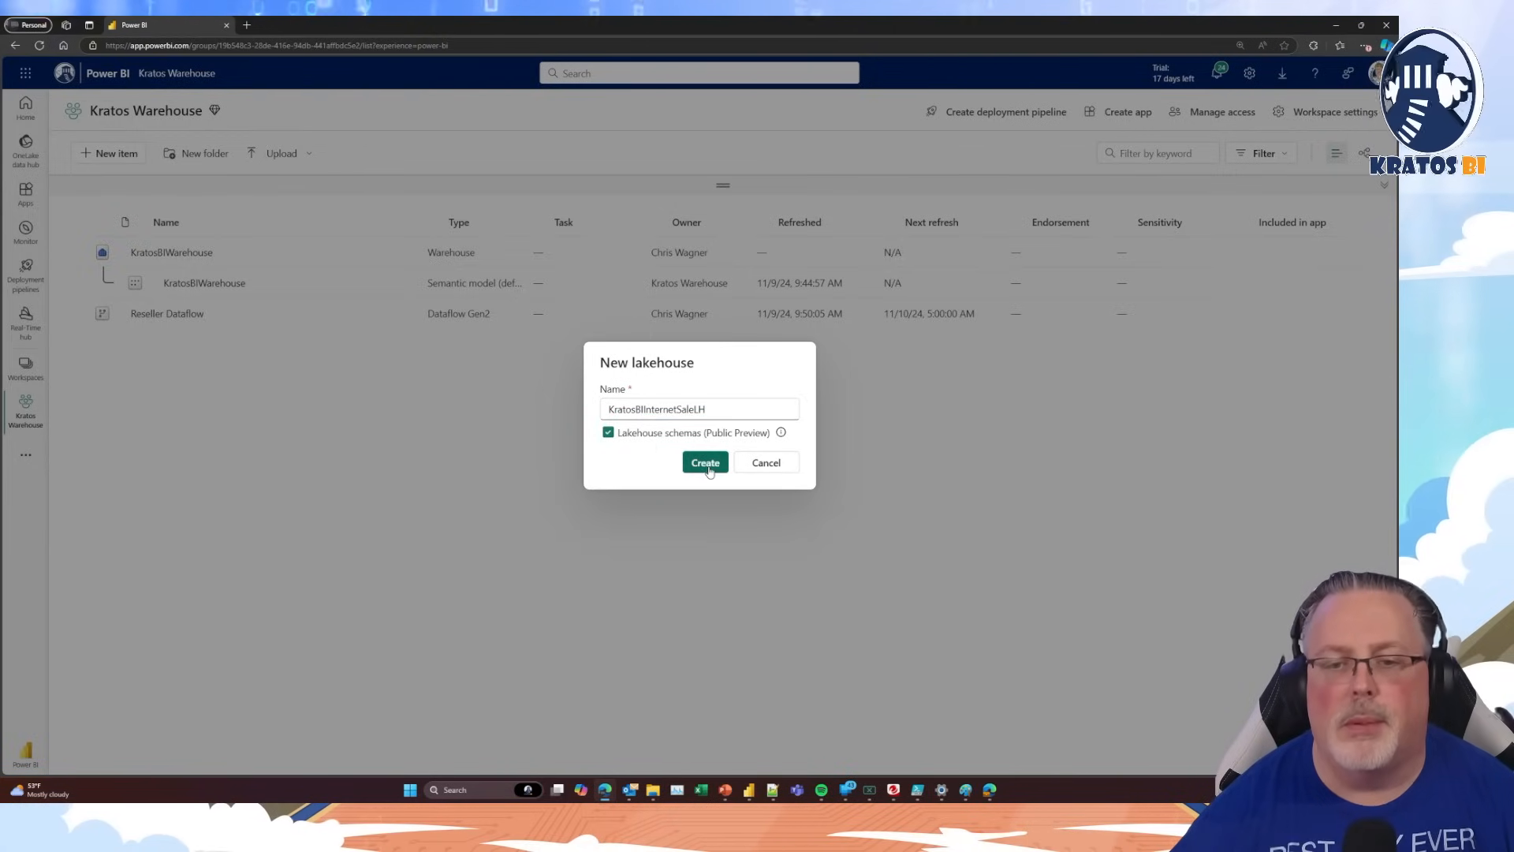
pyautogui.click(703, 462)
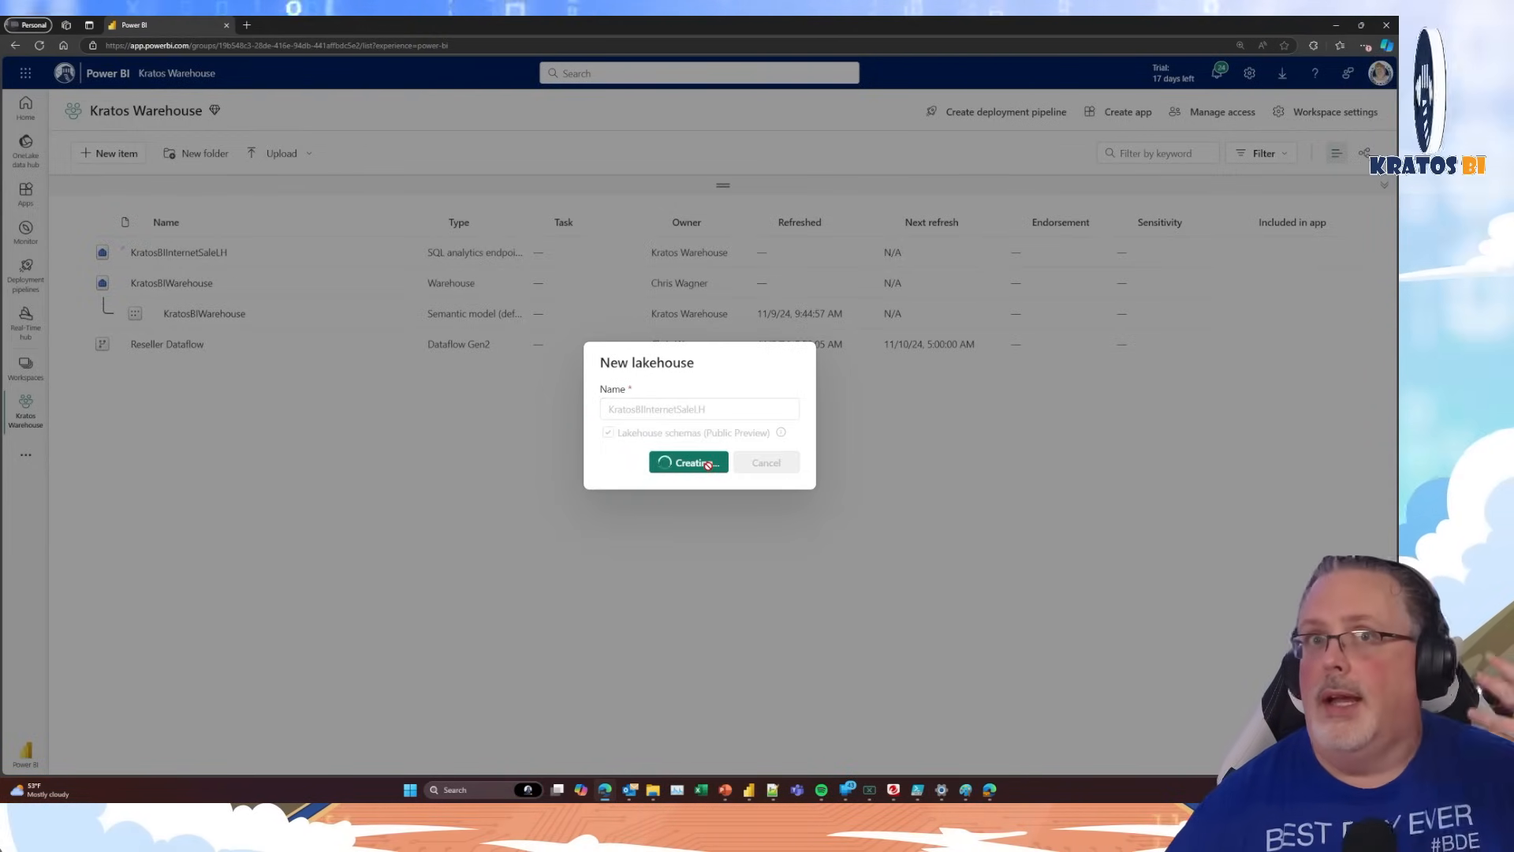
pyautogui.click(688, 462)
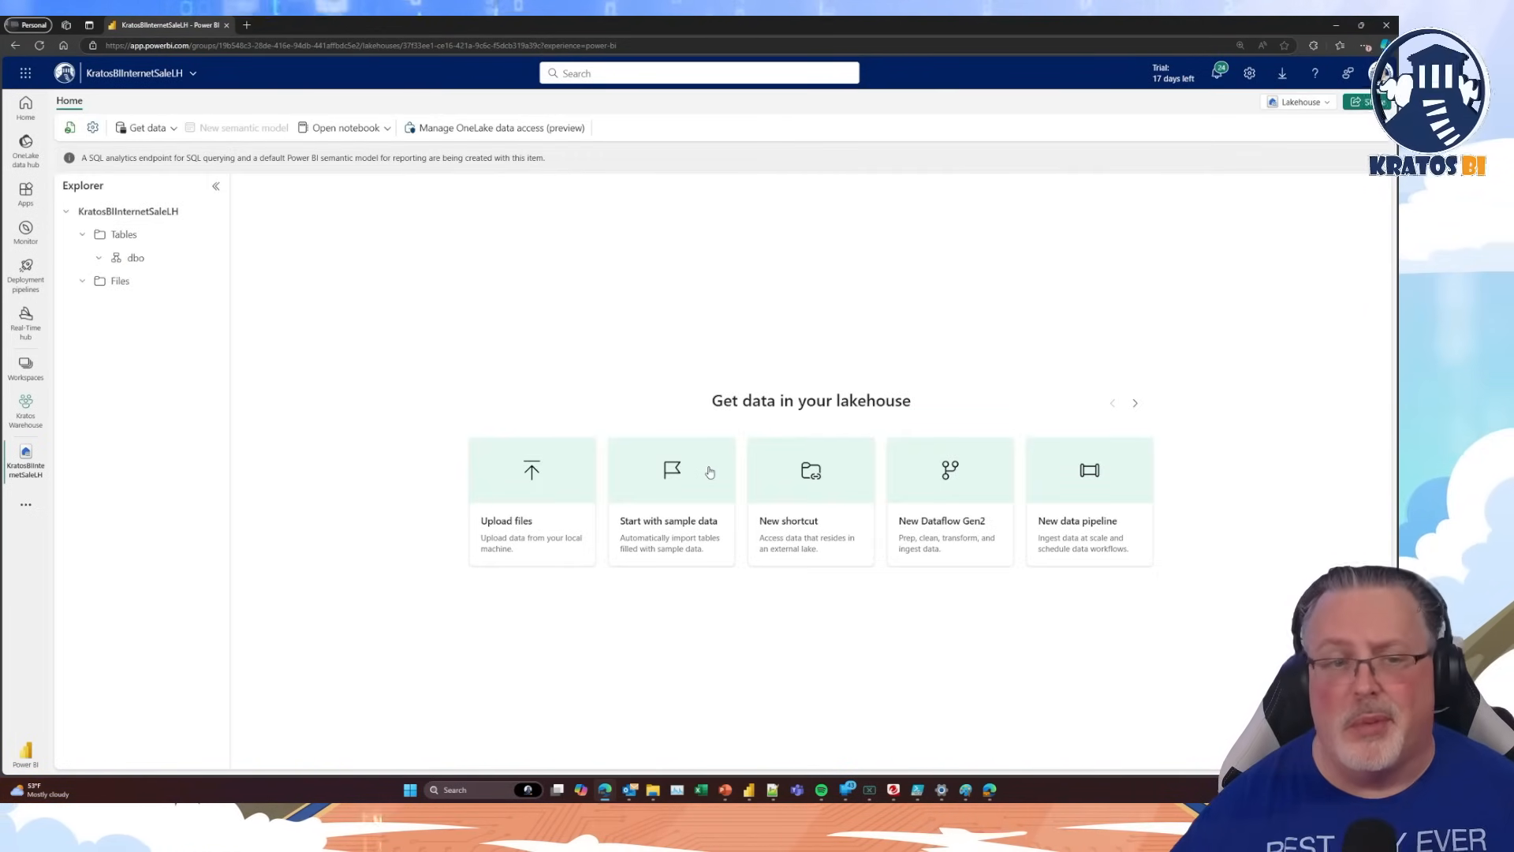
pyautogui.moveTo(122, 281)
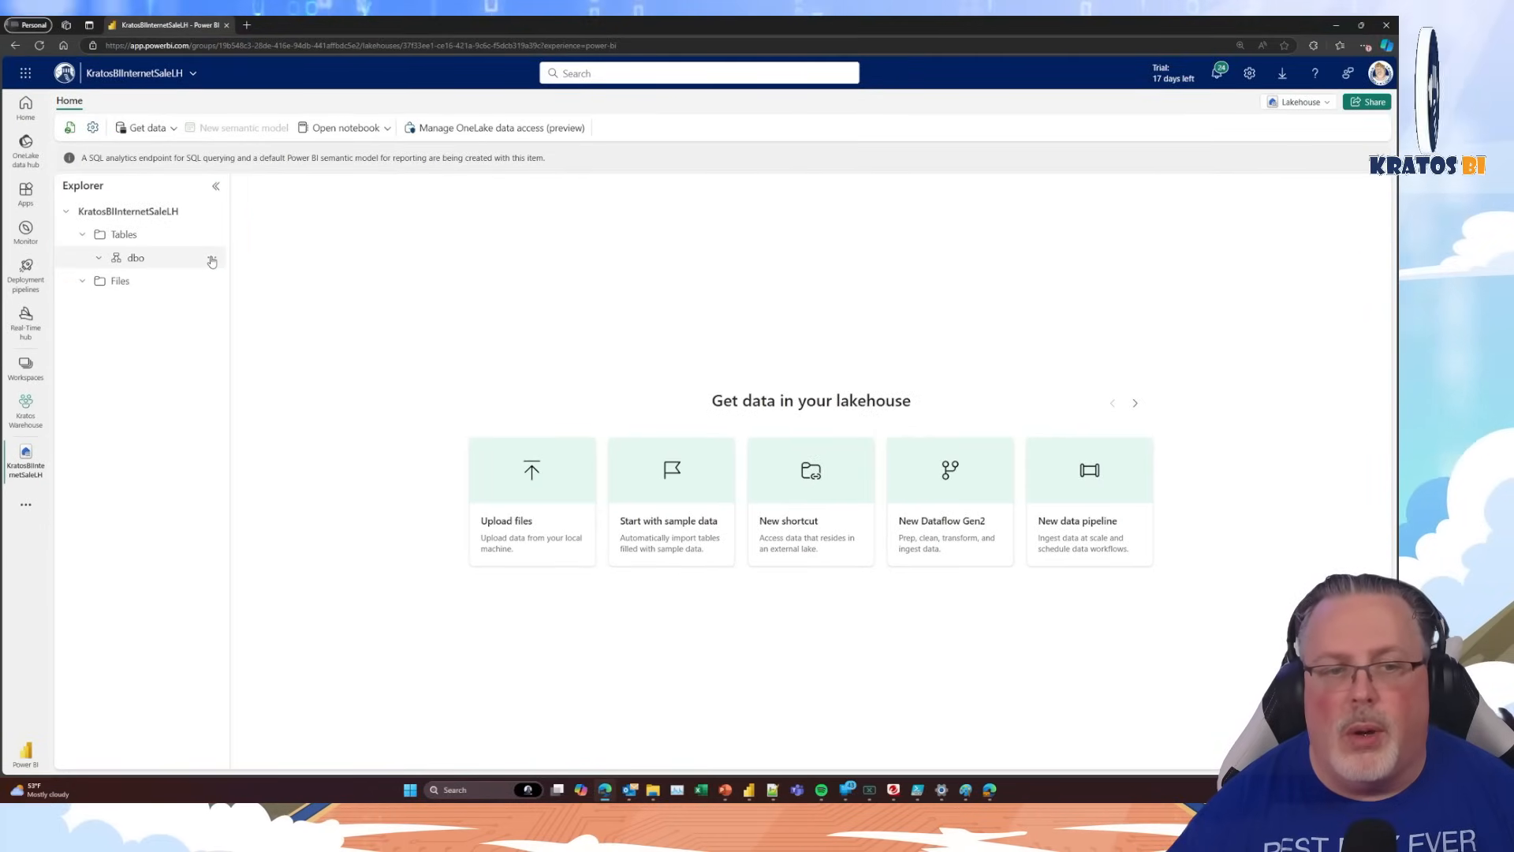
# From the dbo schema's options, start a New table shortcut
pyautogui.click(211, 257)
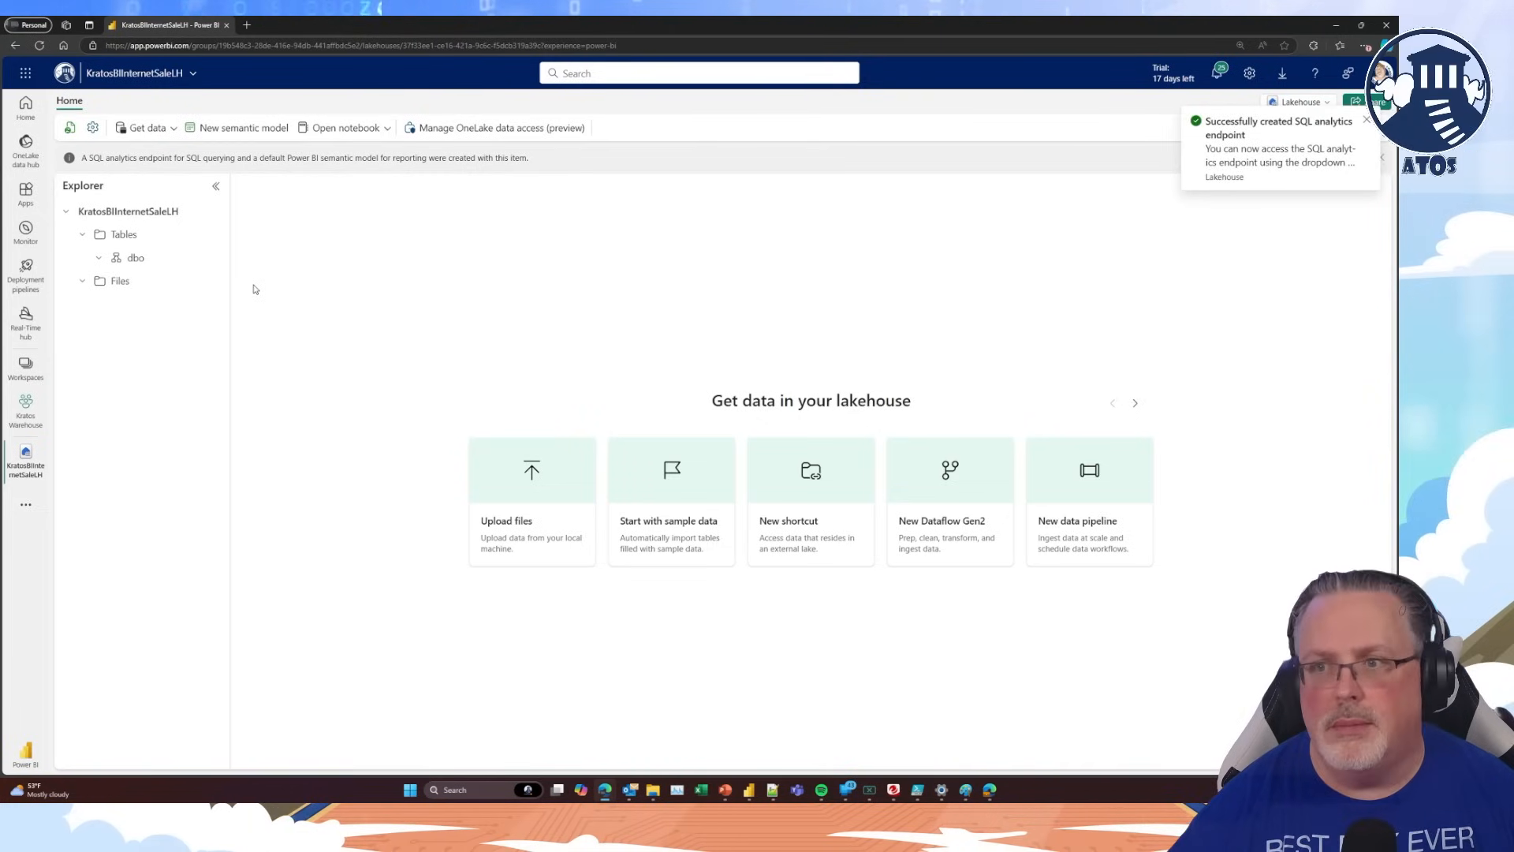
pyautogui.click(211, 257)
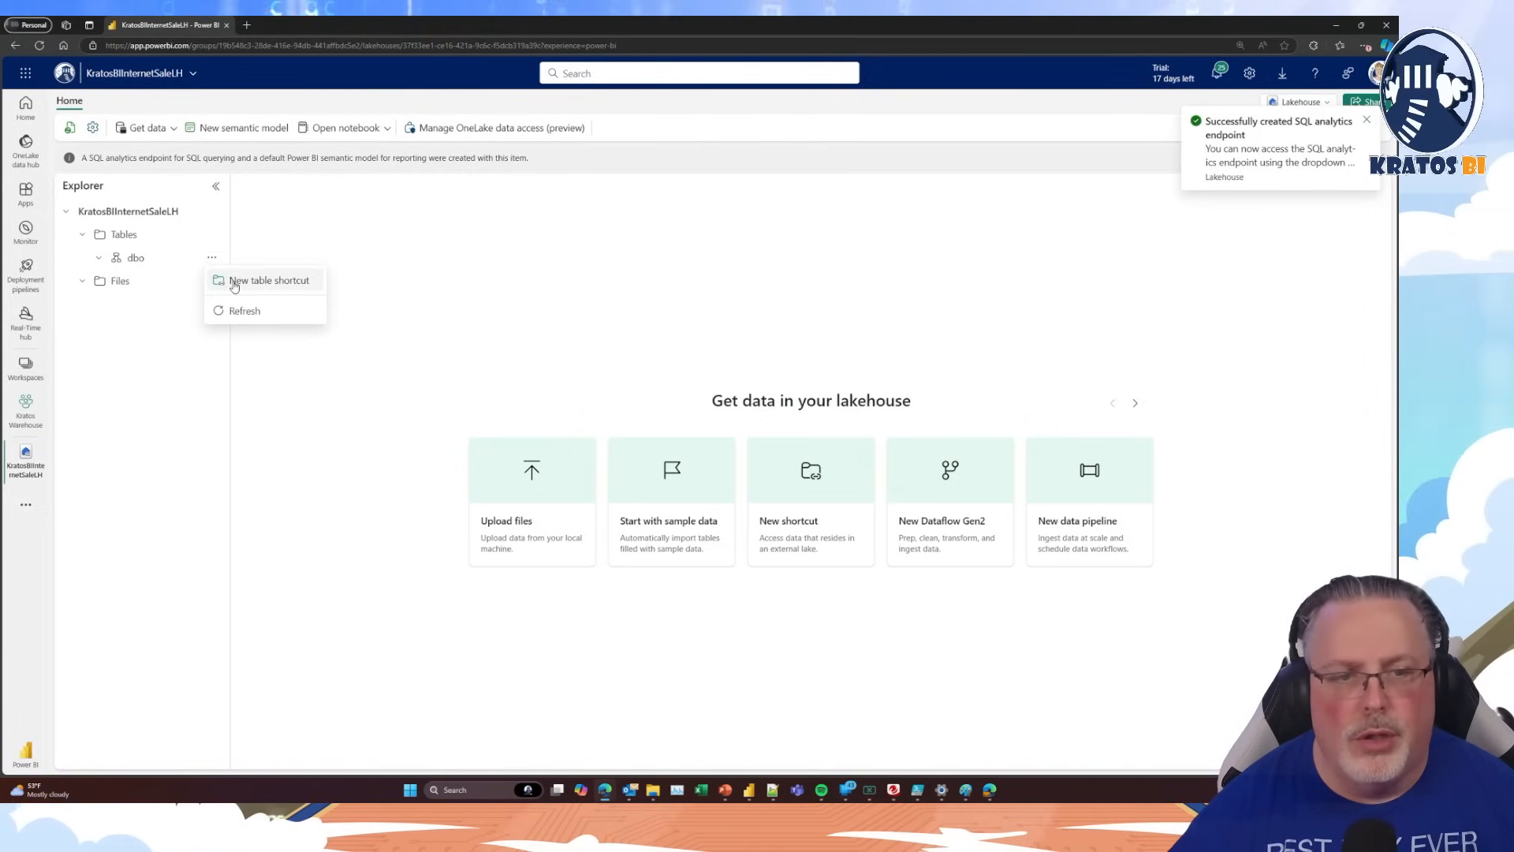
pyautogui.click(268, 281)
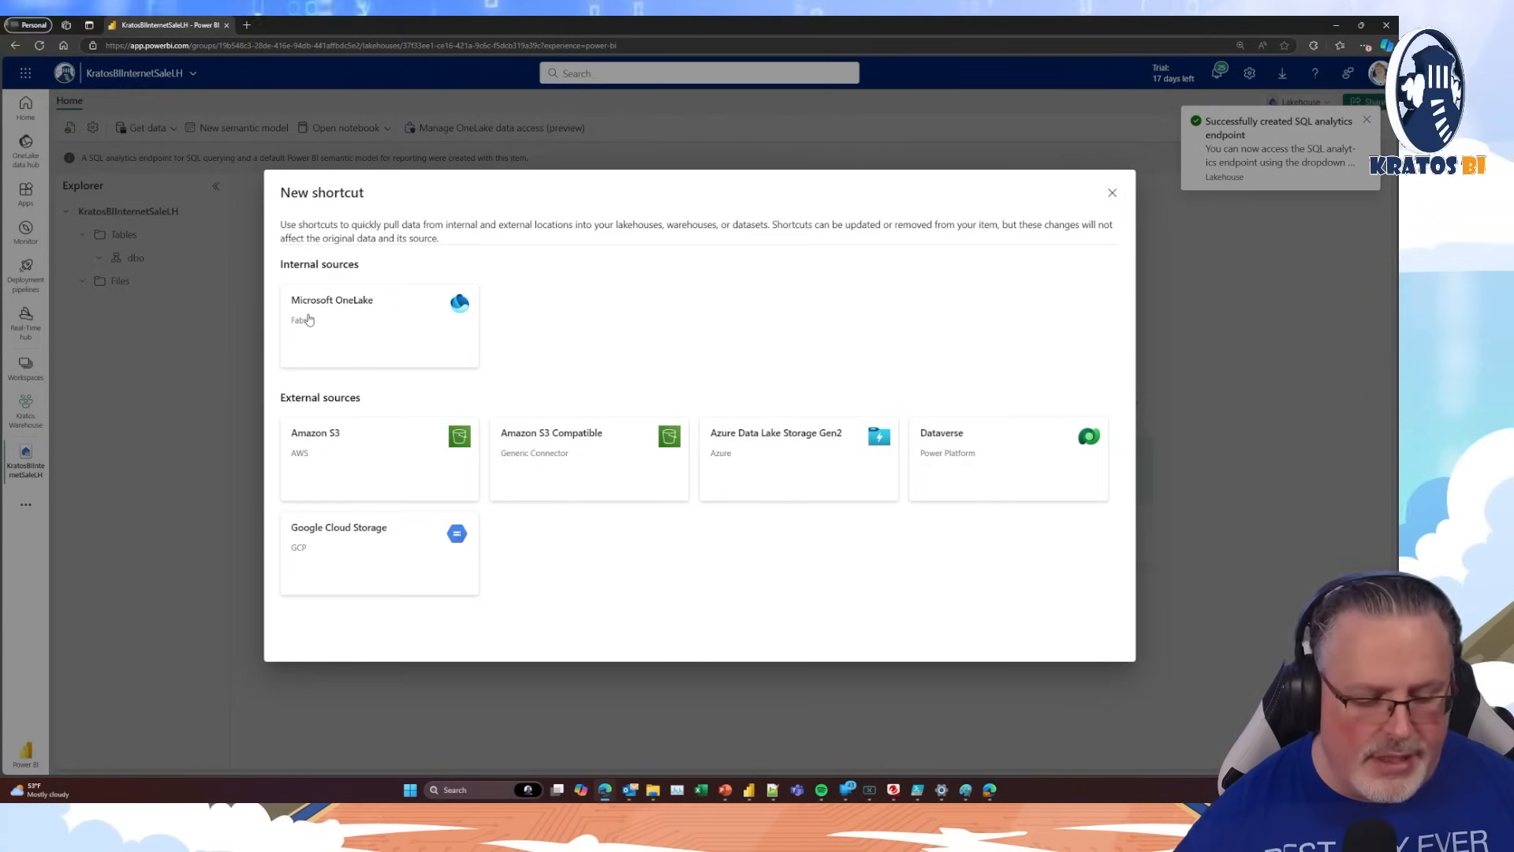
# Use Microsoft OneLake as source, filter to endorsed items, and select AdventureWorksLH
pyautogui.click(377, 323)
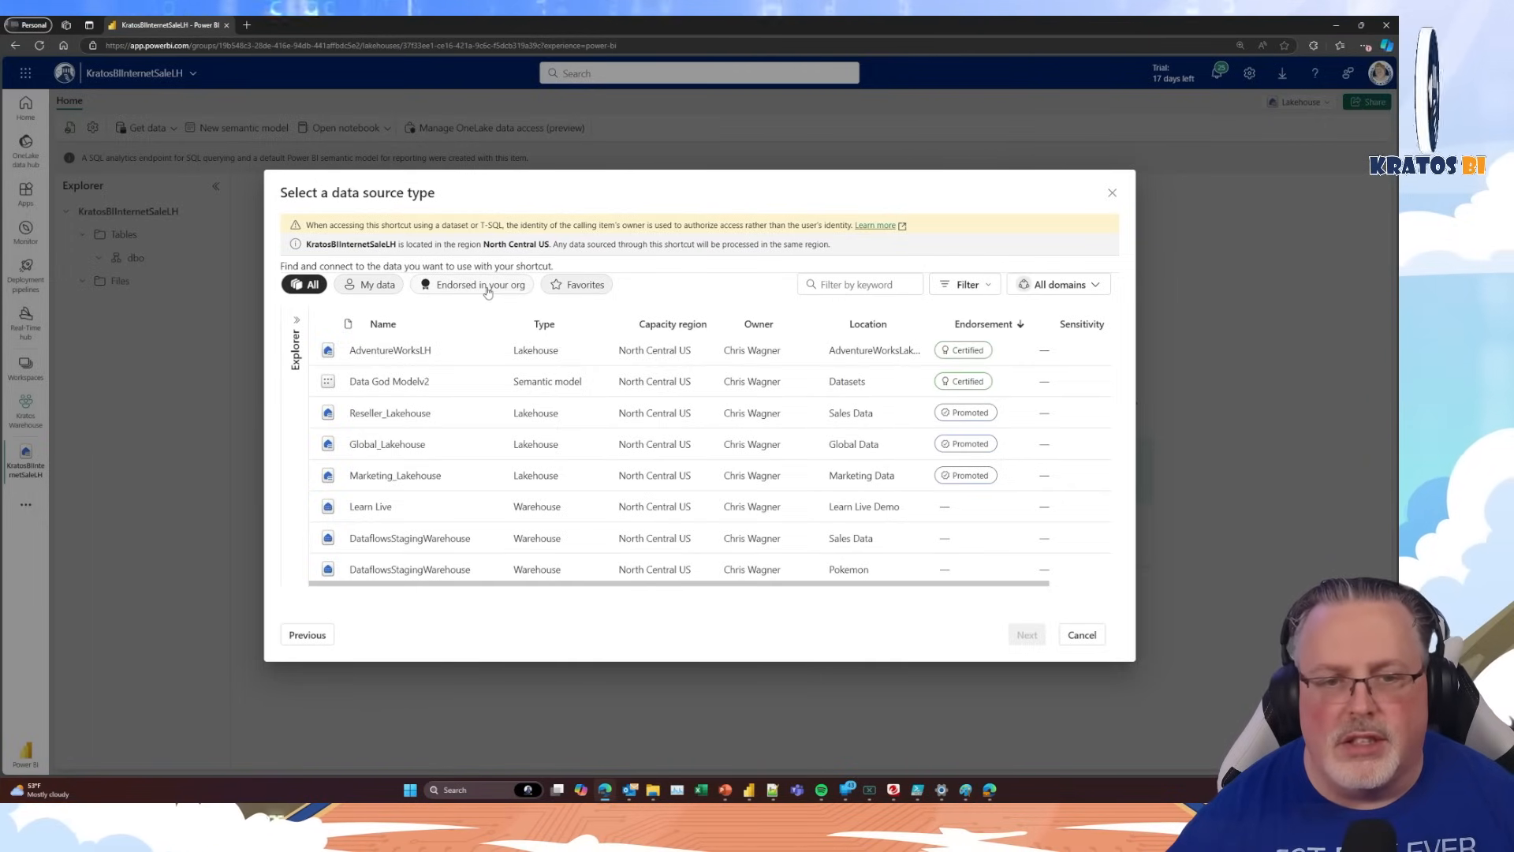
pyautogui.click(479, 284)
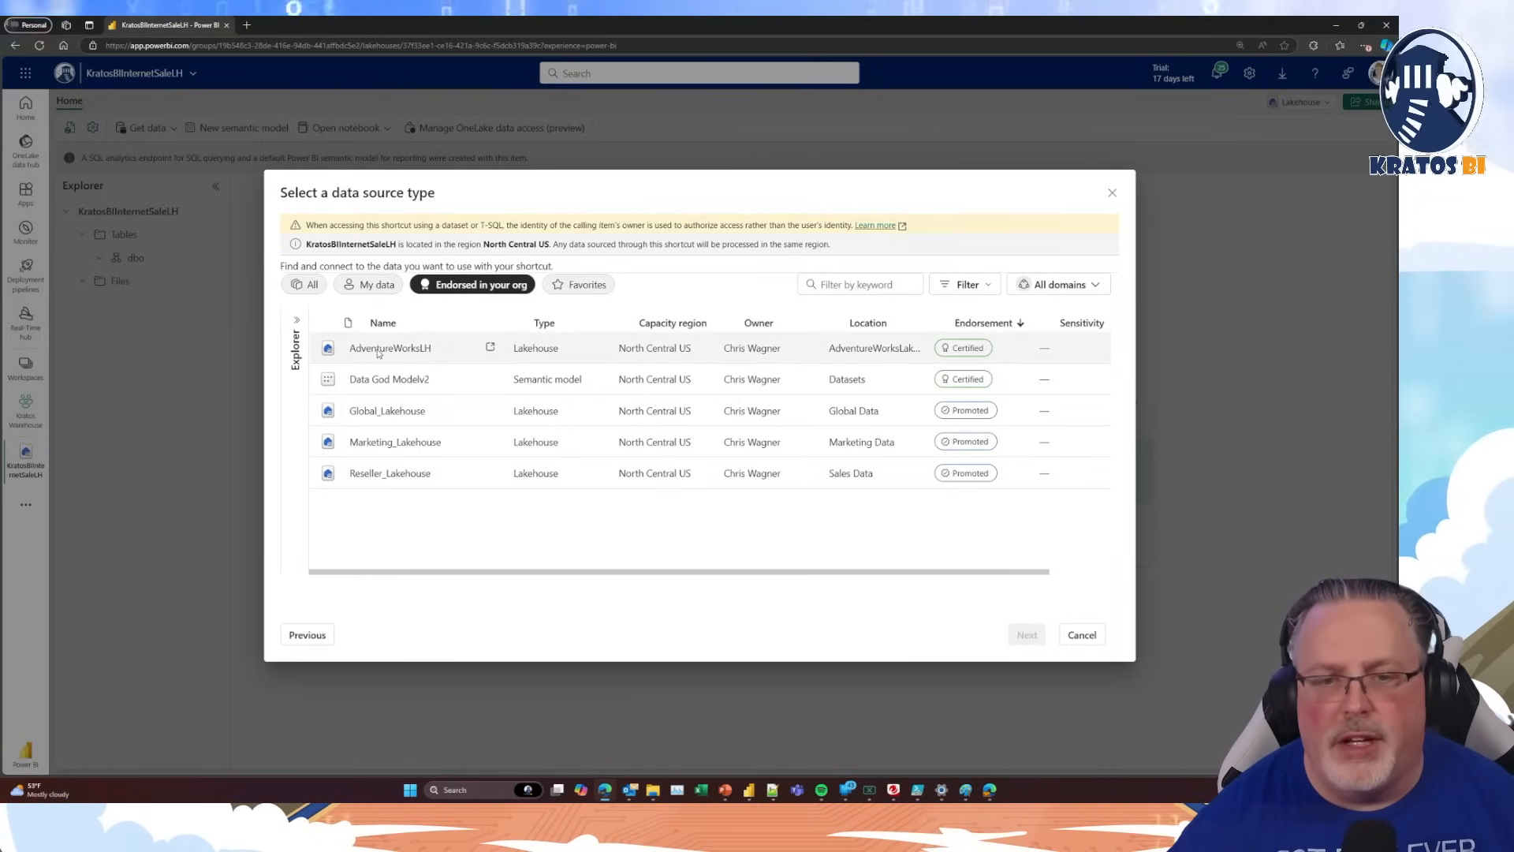
pyautogui.click(390, 347)
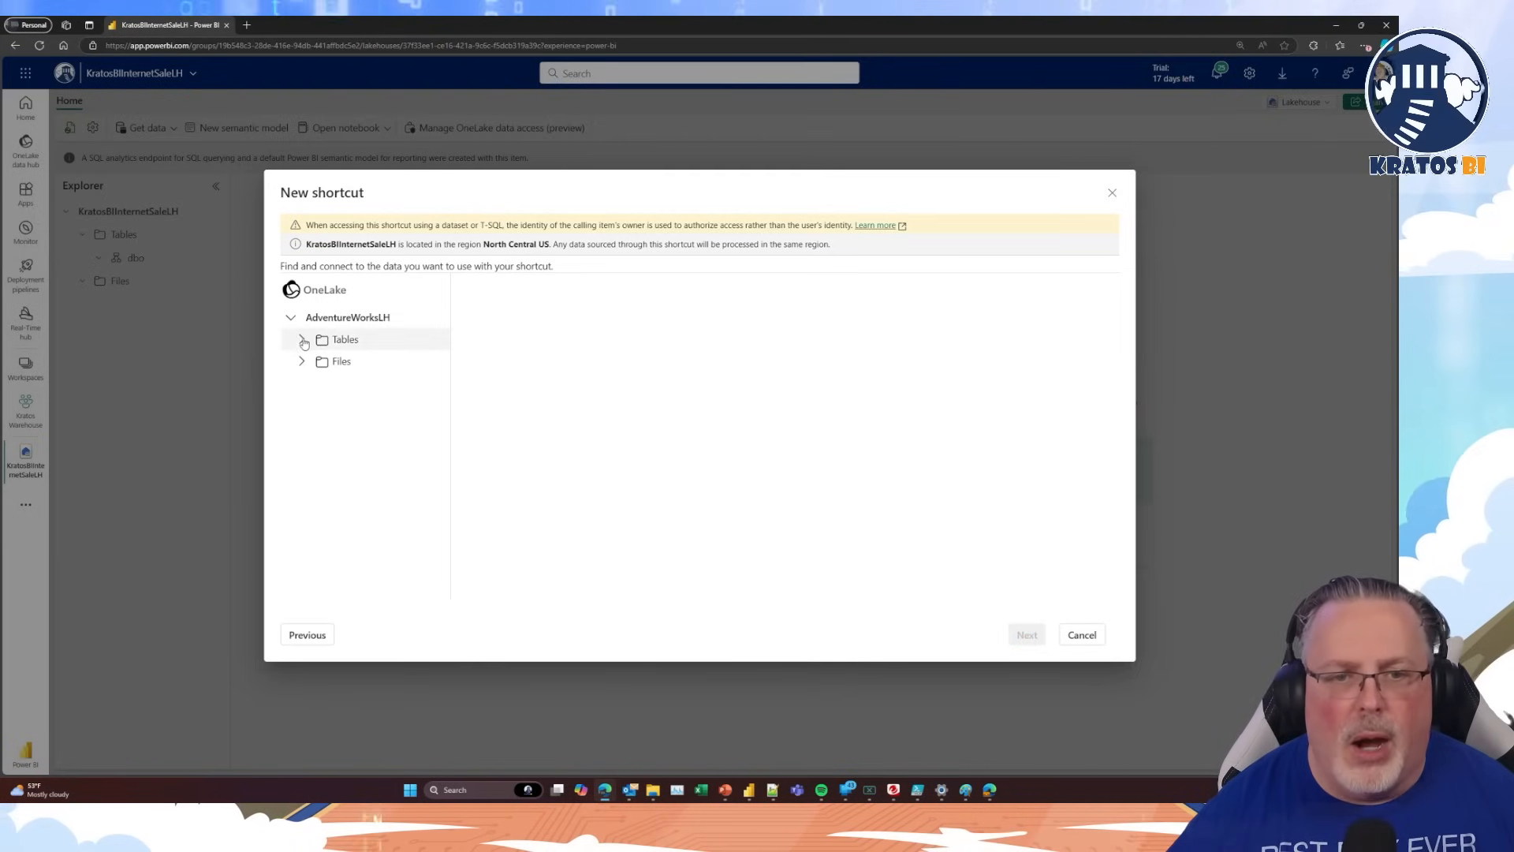
# Select DimDate, DimProduct and FactInternetSales from AdventureWorksLH Tables and proceed to review
pyautogui.click(303, 339)
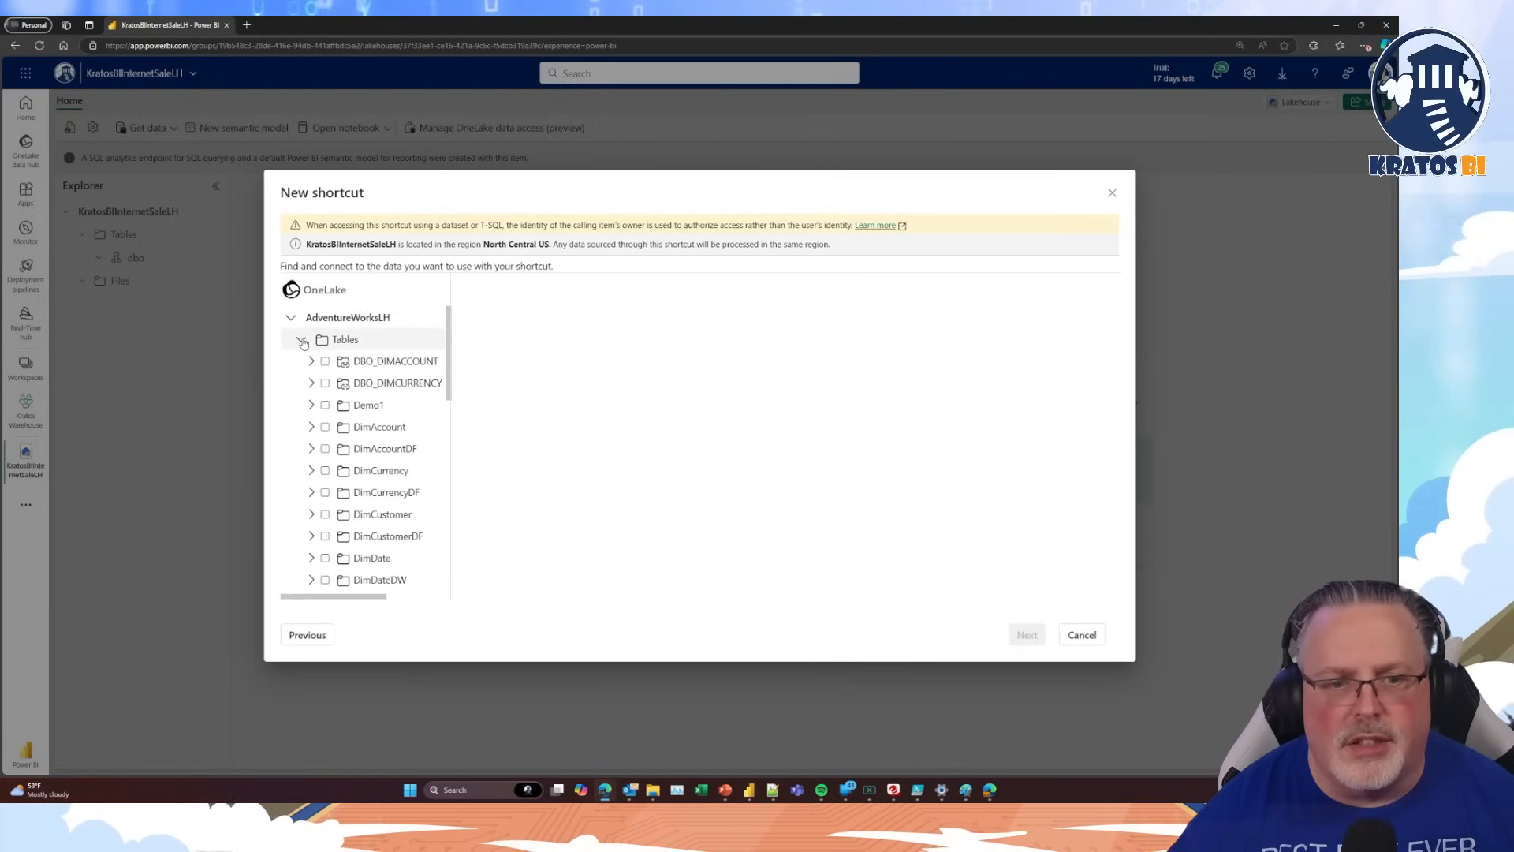
pyautogui.scroll(-3)
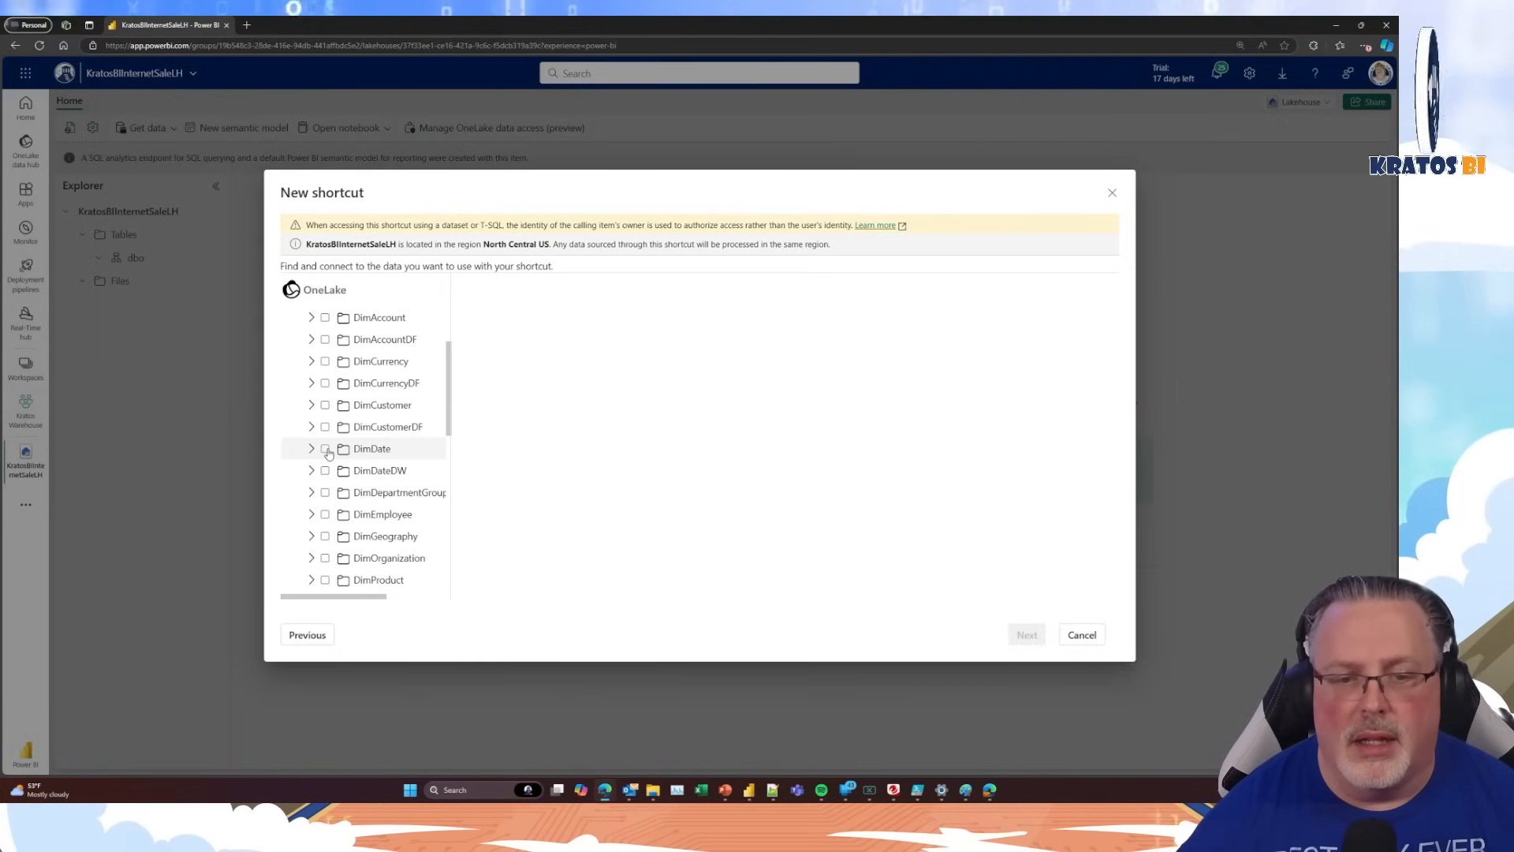
pyautogui.click(325, 448)
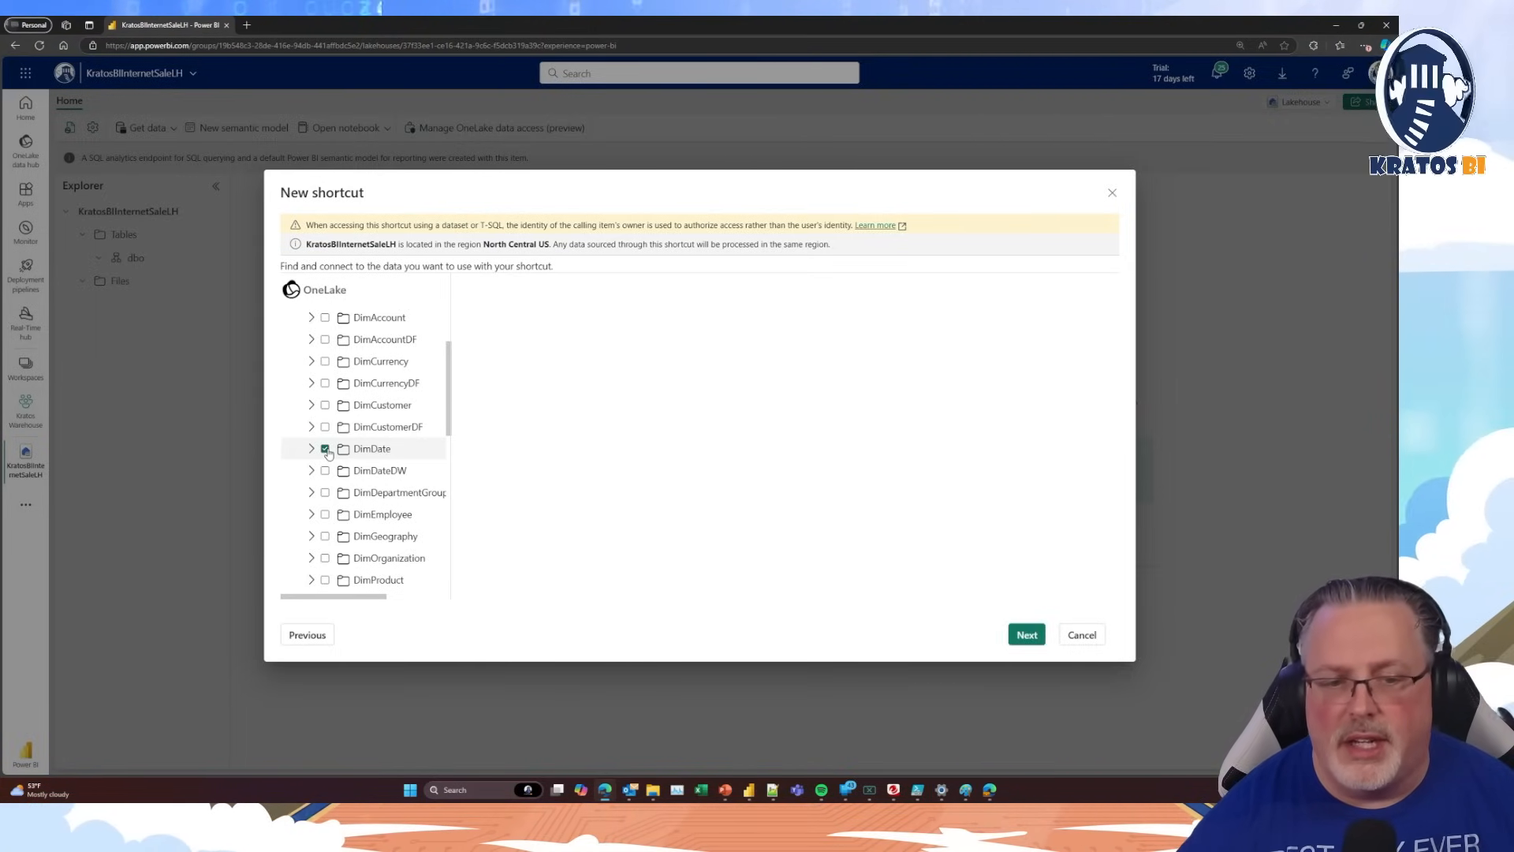
pyautogui.scroll(-3)
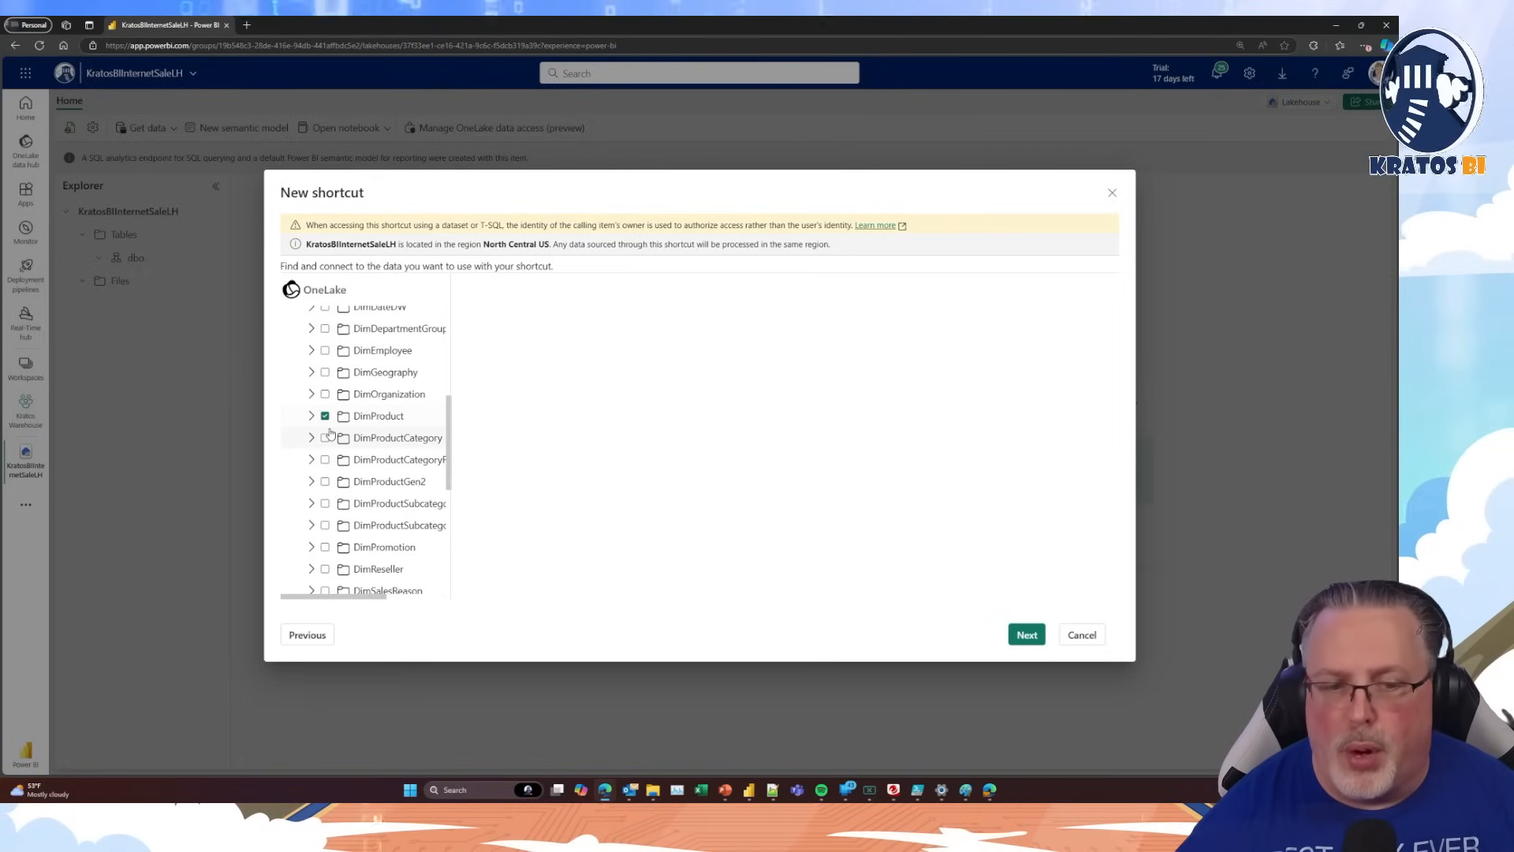
pyautogui.scroll(-3)
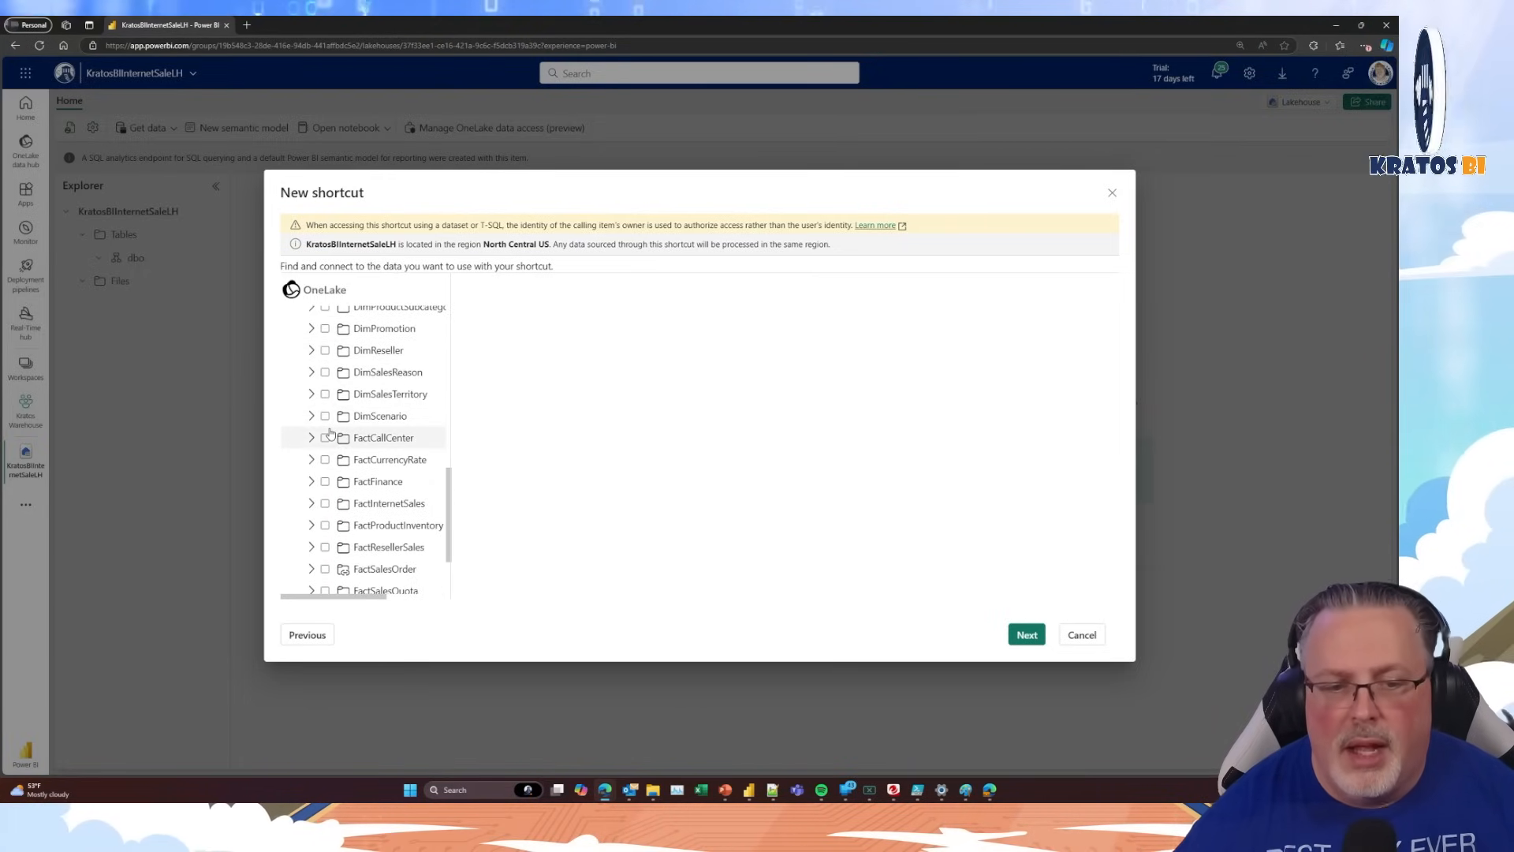
pyautogui.click(325, 503)
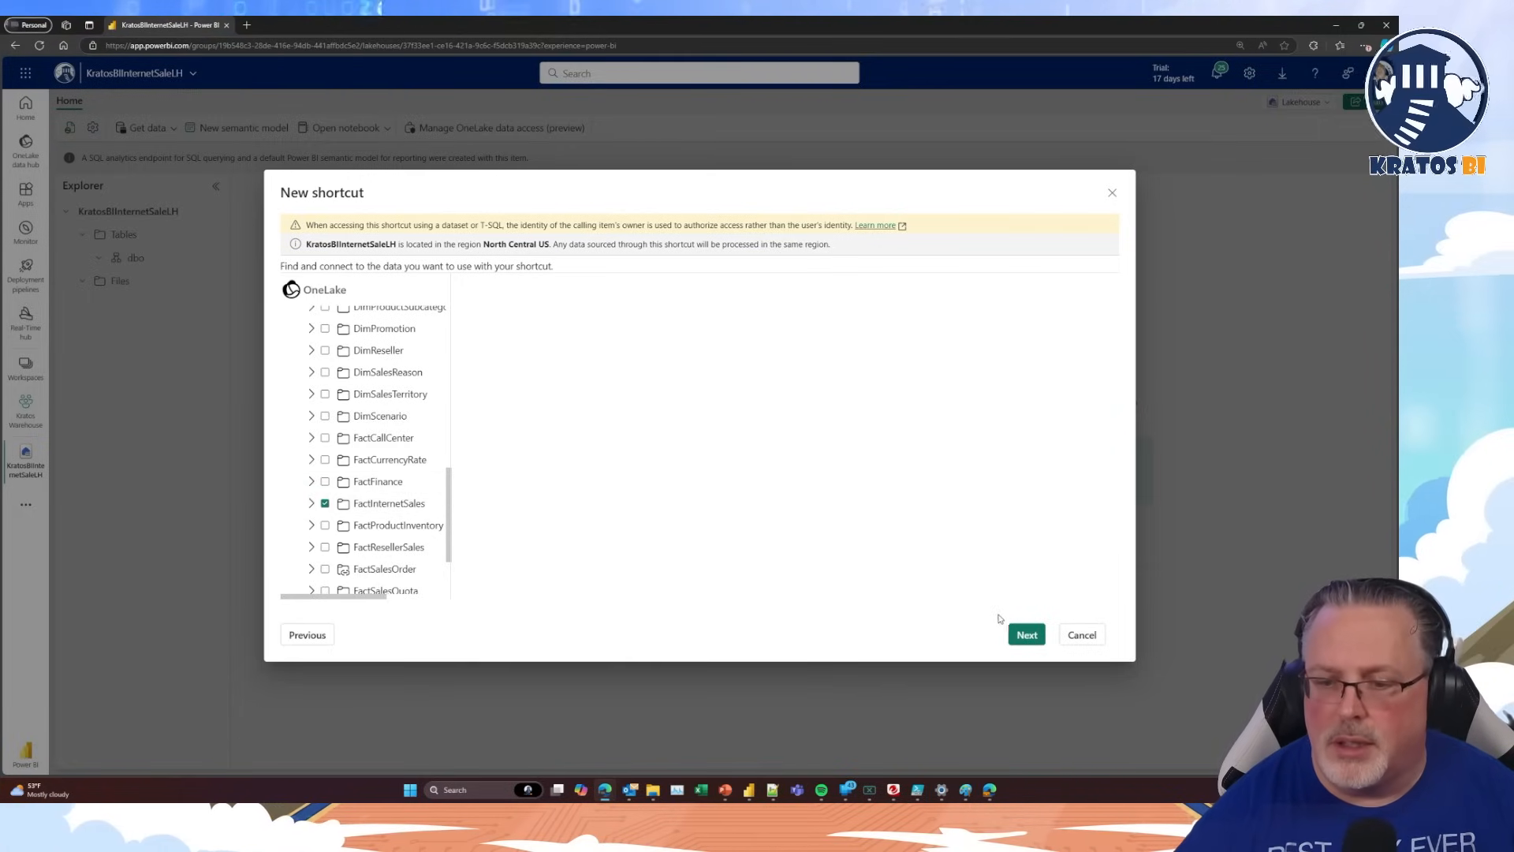
pyautogui.click(1025, 634)
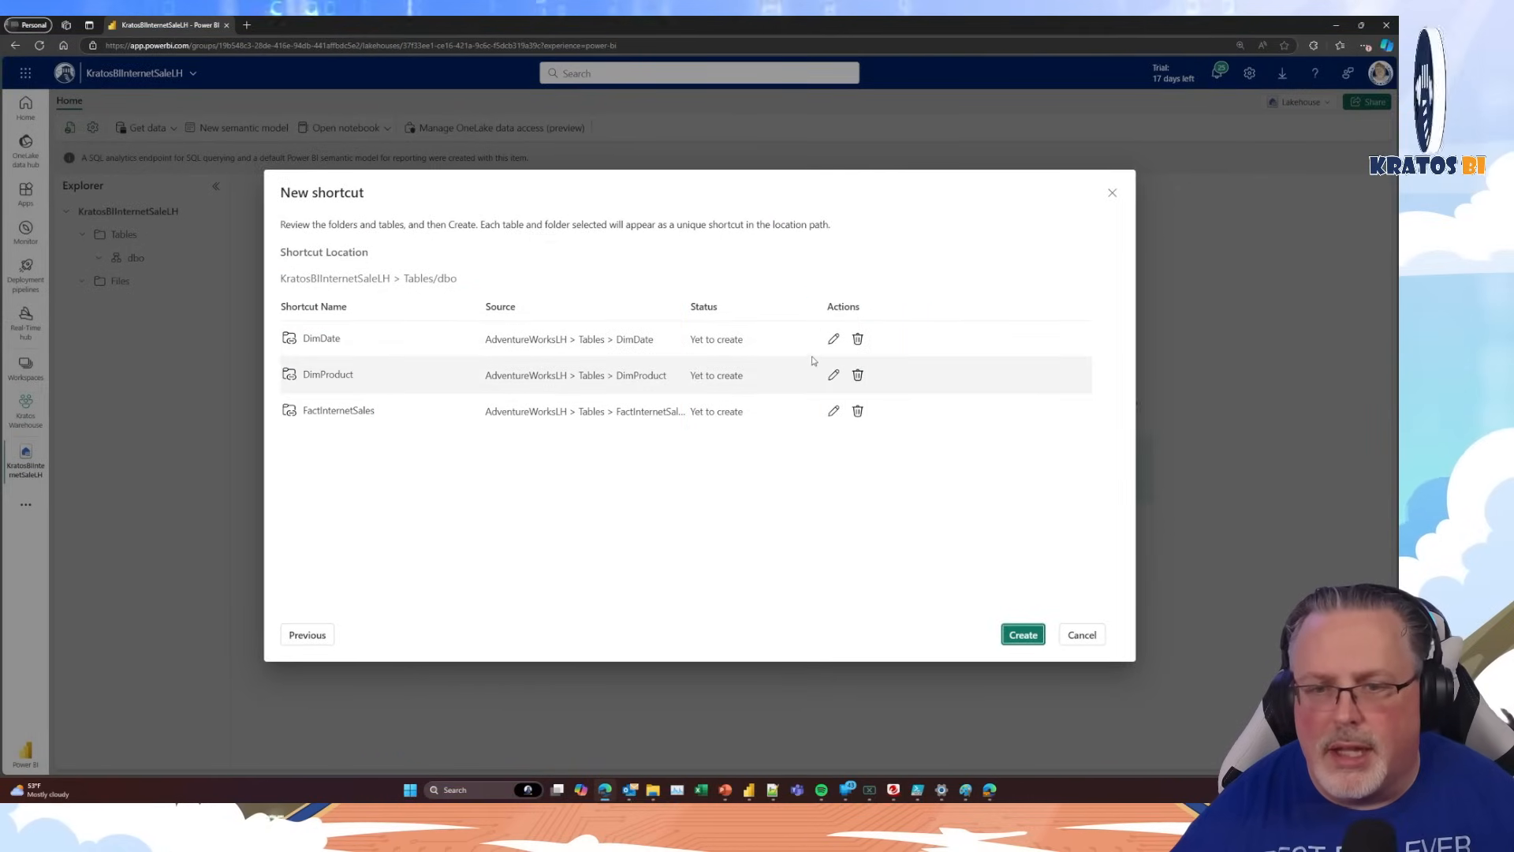
# Cancel the DimDate rename, keeping its name, and create the three dbo shortcuts
pyautogui.click(833, 337)
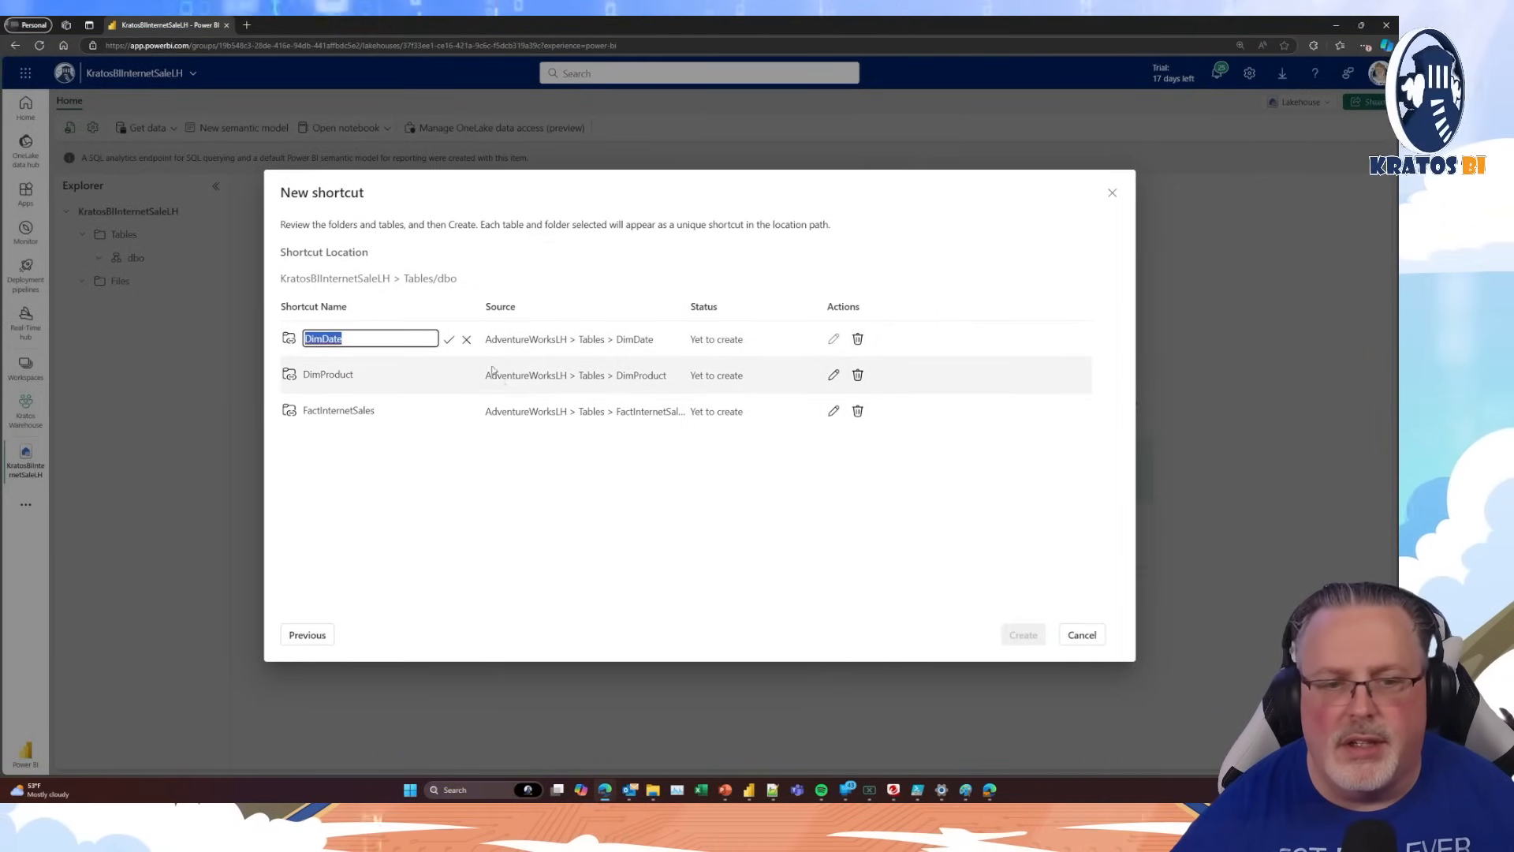
pyautogui.click(448, 339)
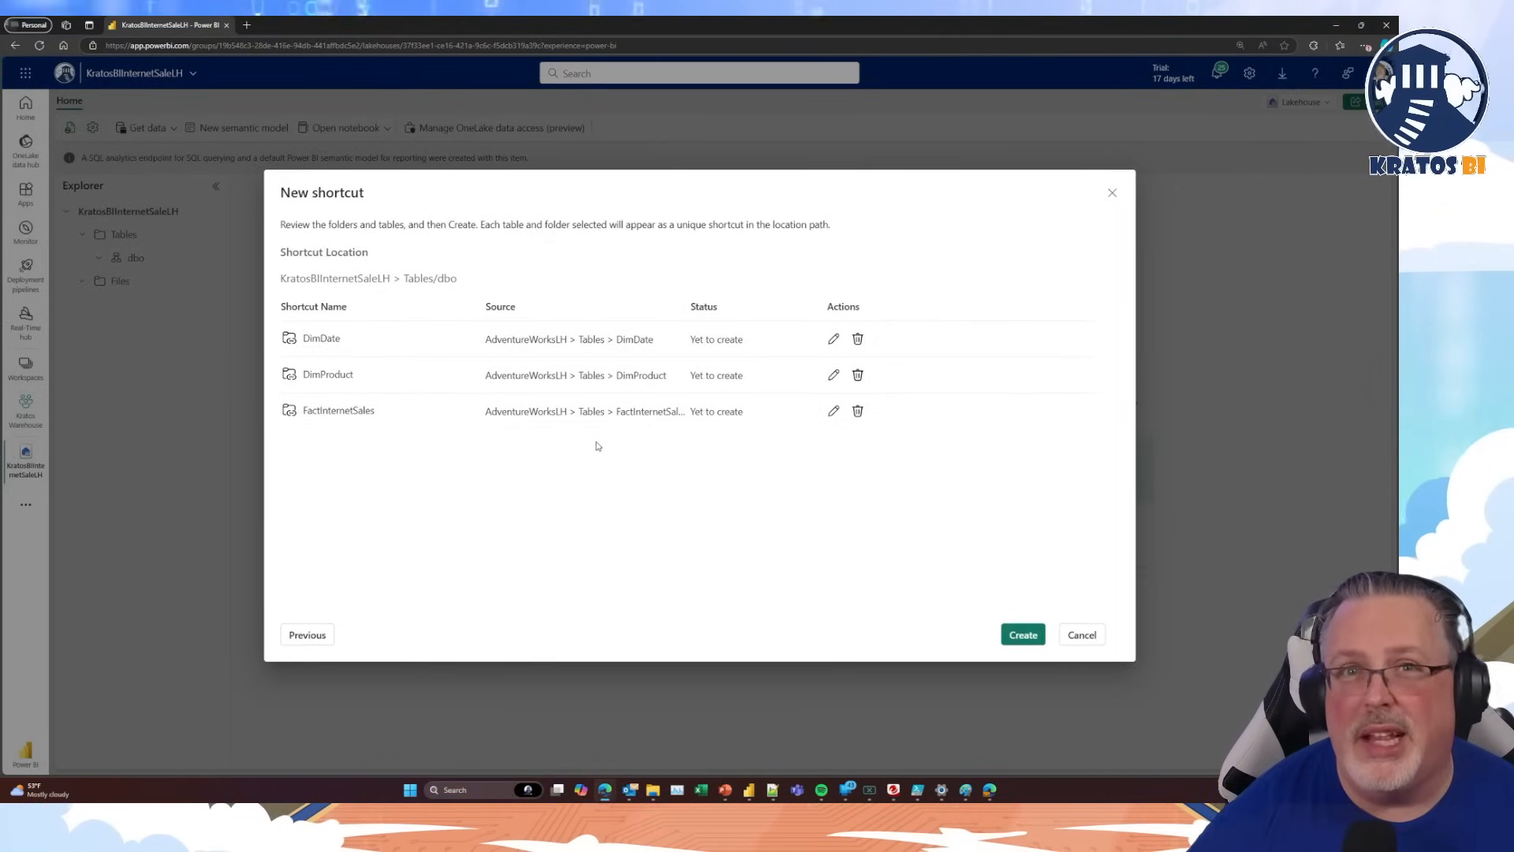
pyautogui.moveTo(595, 440)
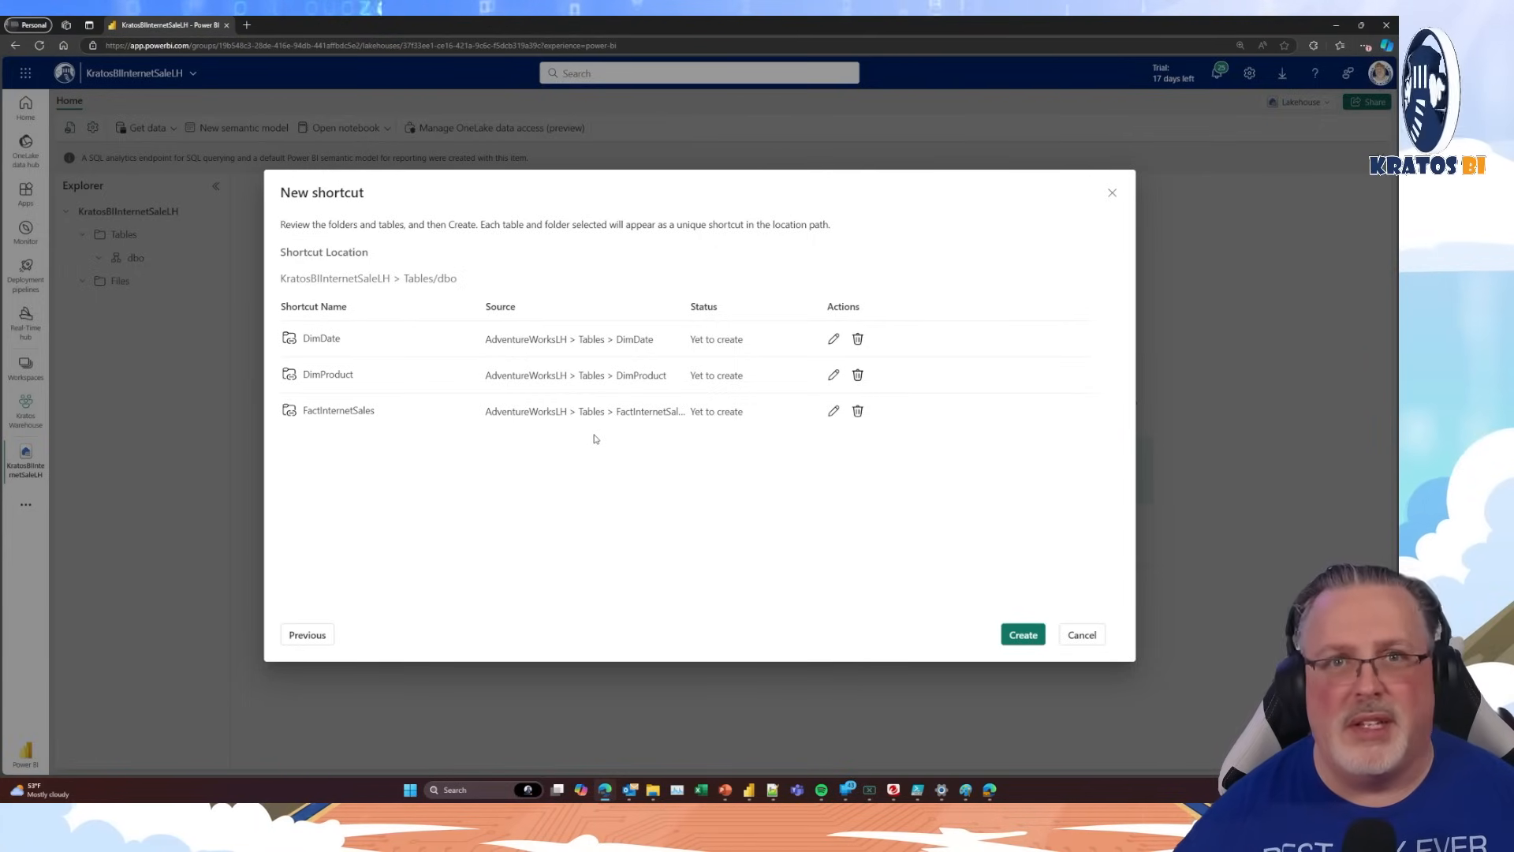
pyautogui.moveTo(651, 462)
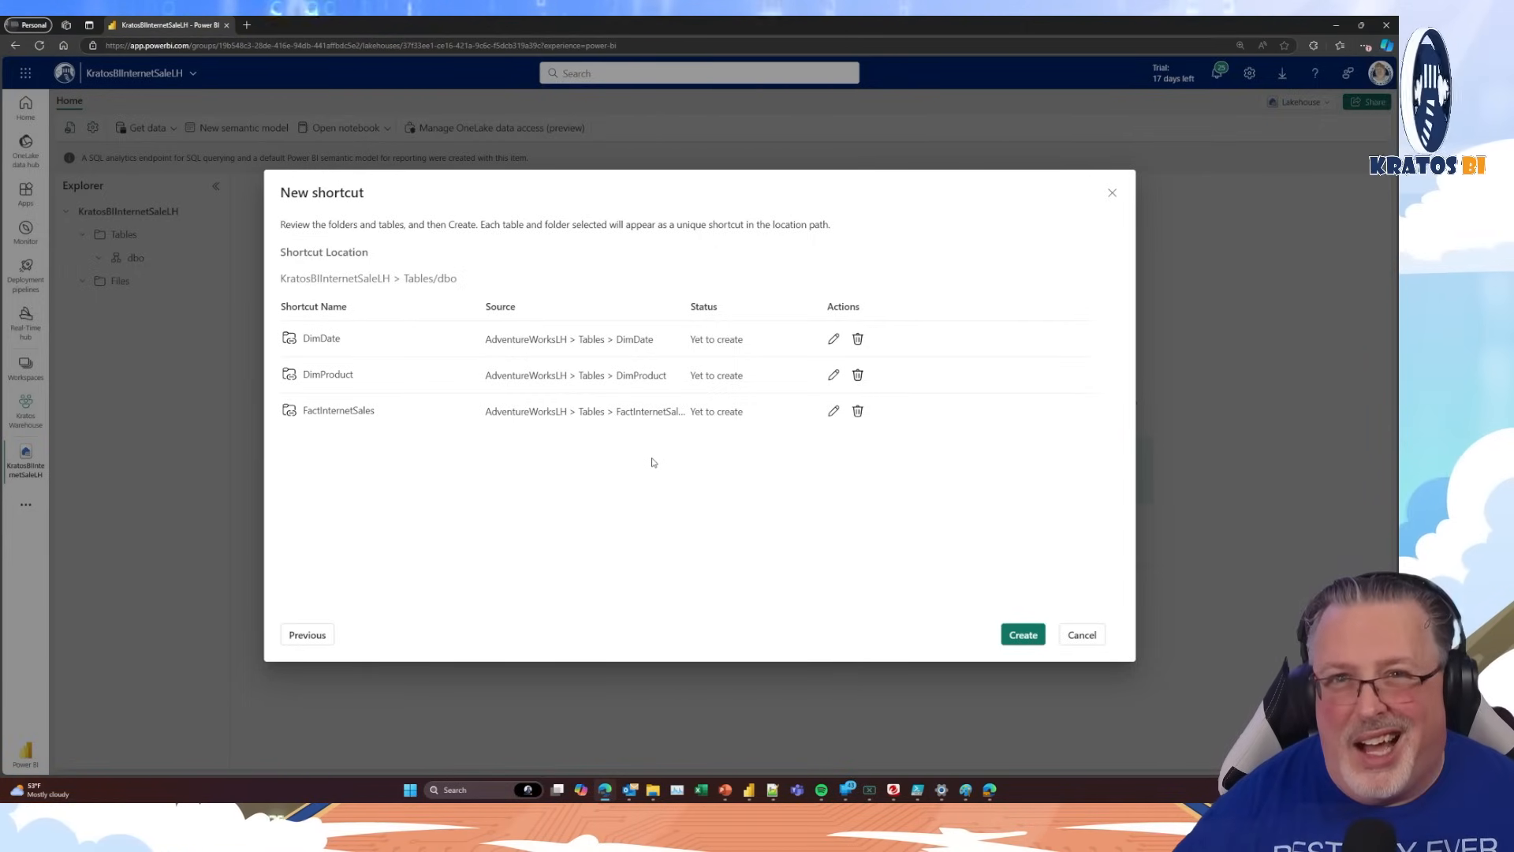
pyautogui.moveTo(651, 453)
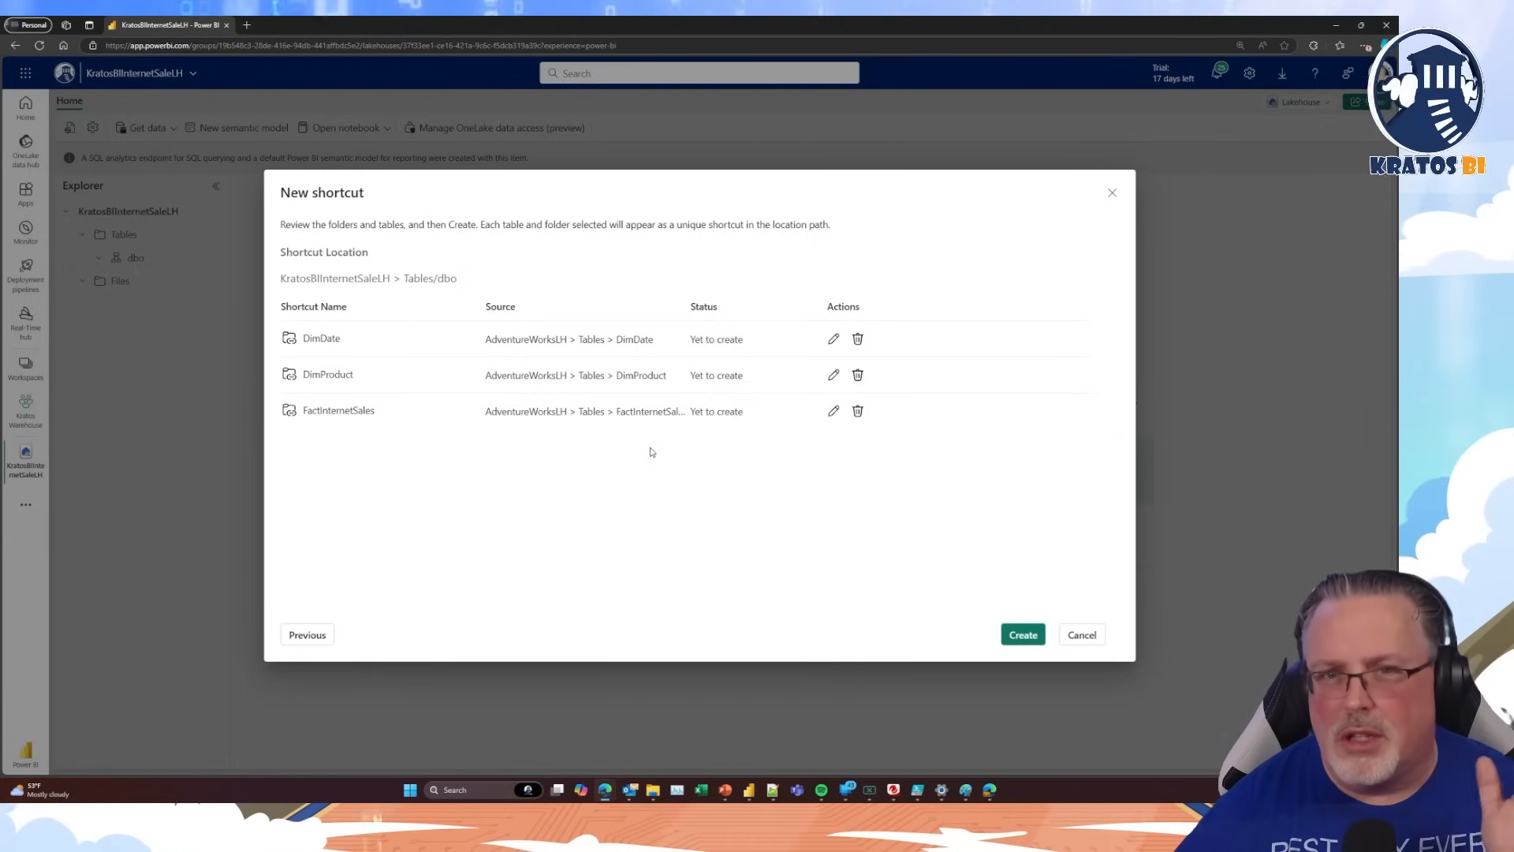
pyautogui.moveTo(865, 541)
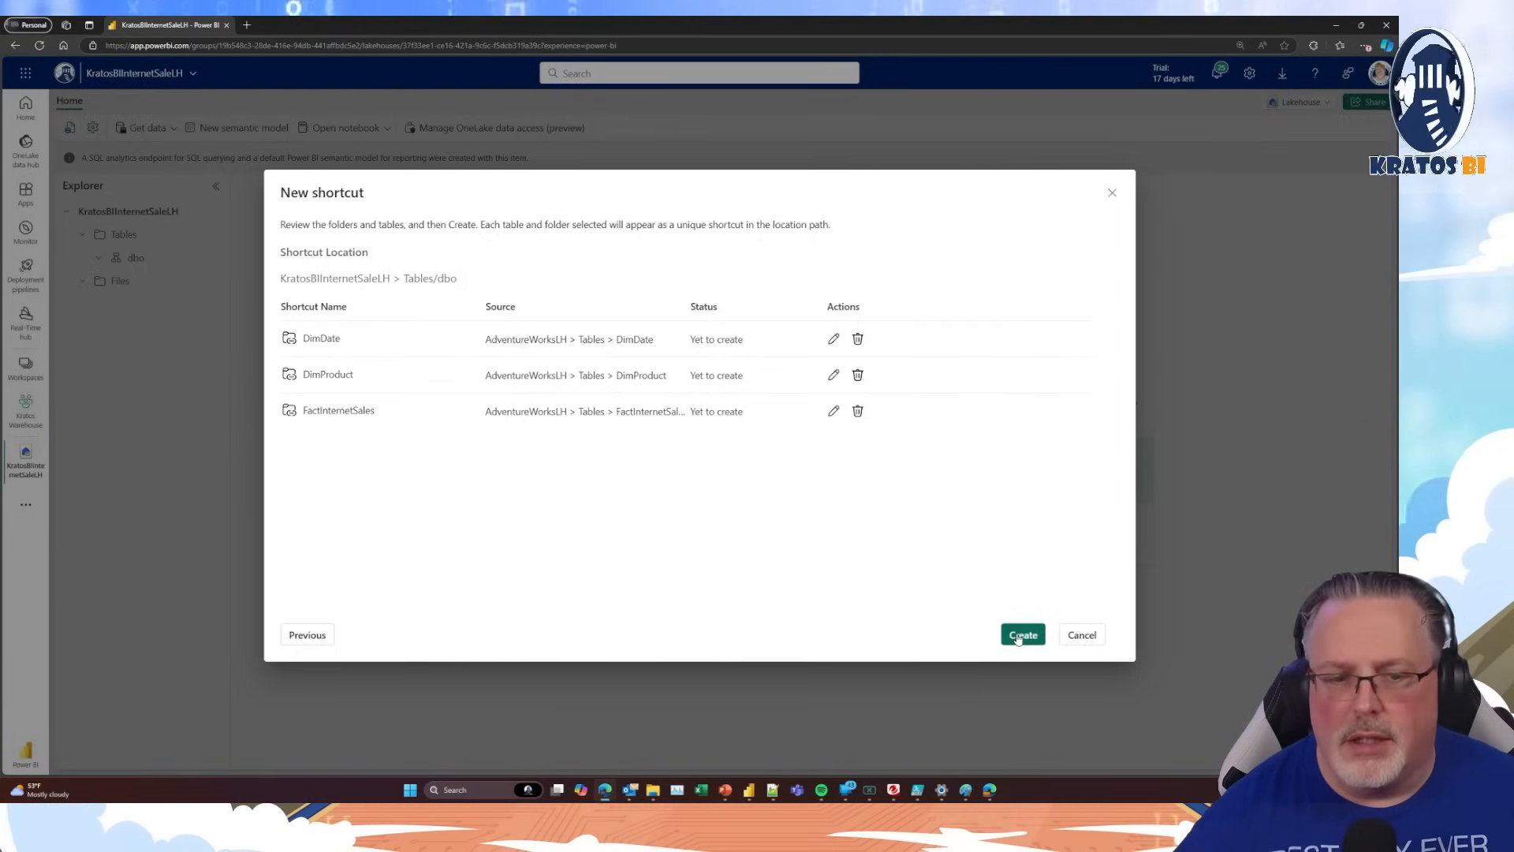
pyautogui.click(1022, 634)
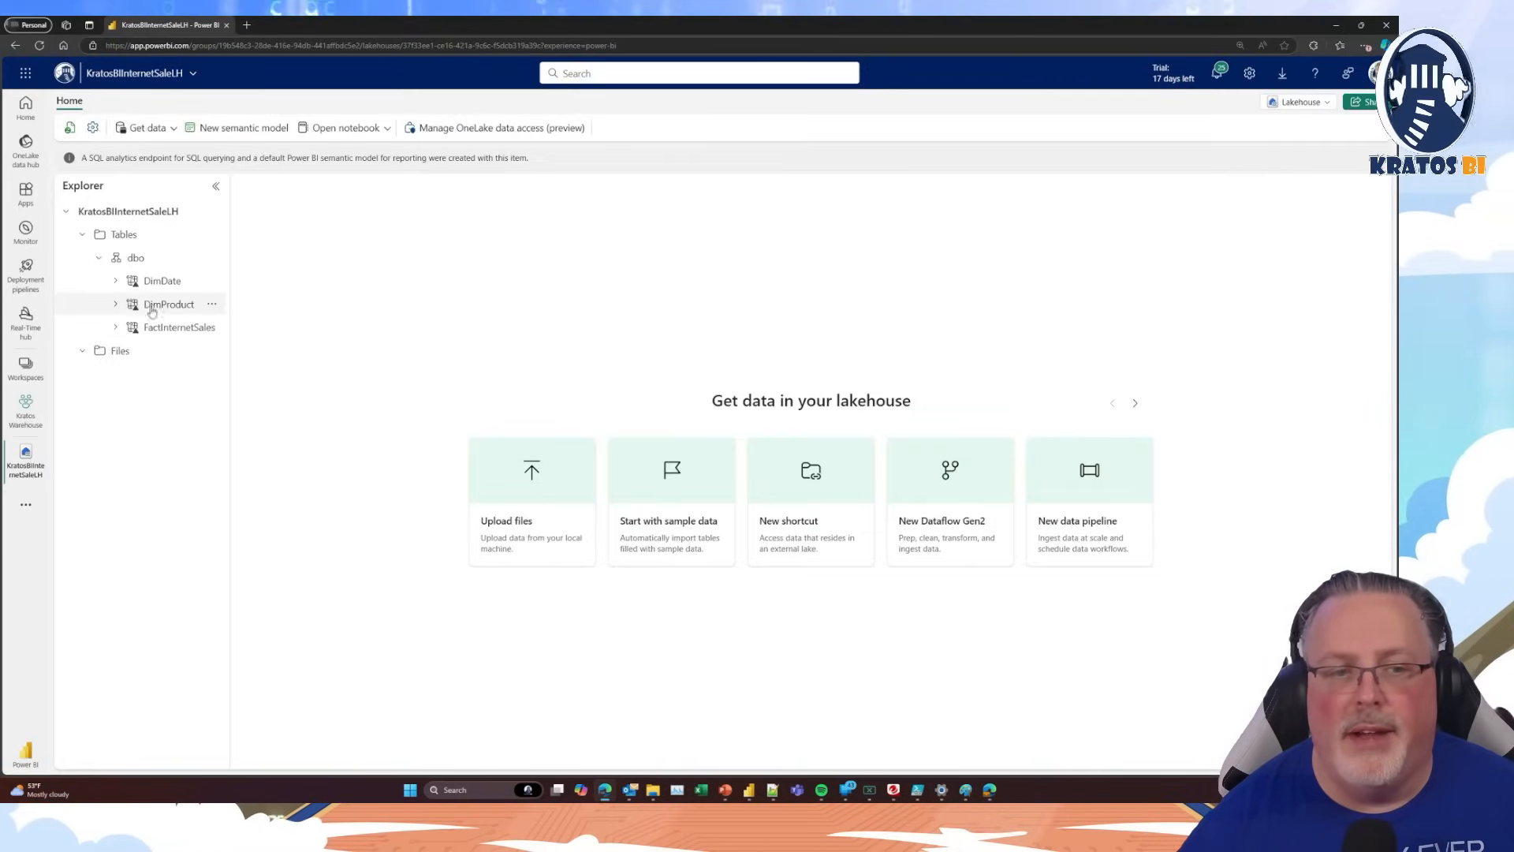
# Load data previews for DimDate, DimProduct and FactInternetSales from the Explorer pane
pyautogui.click(160, 281)
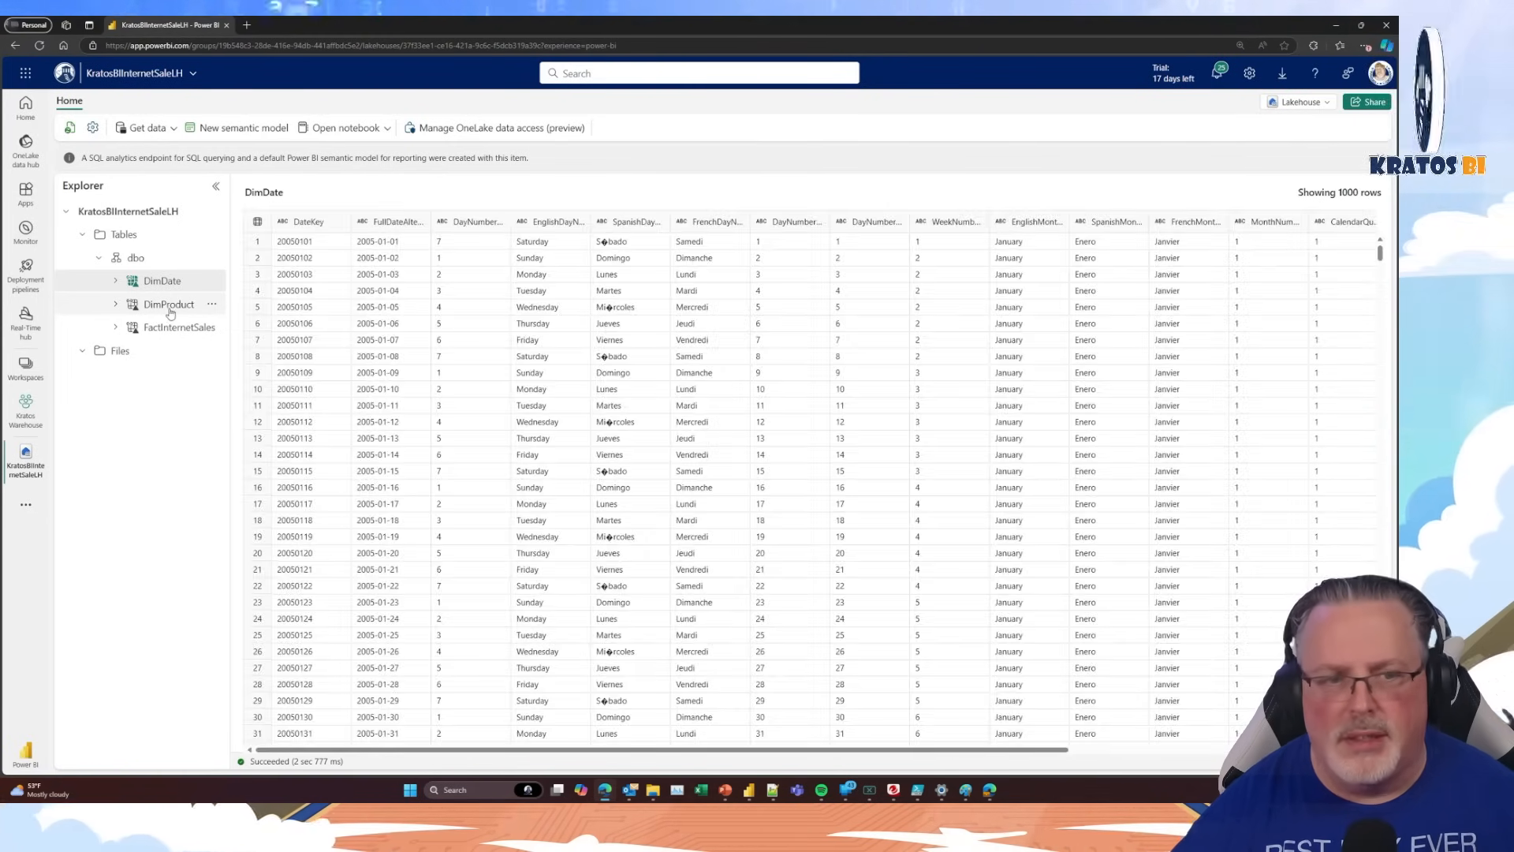
pyautogui.click(169, 305)
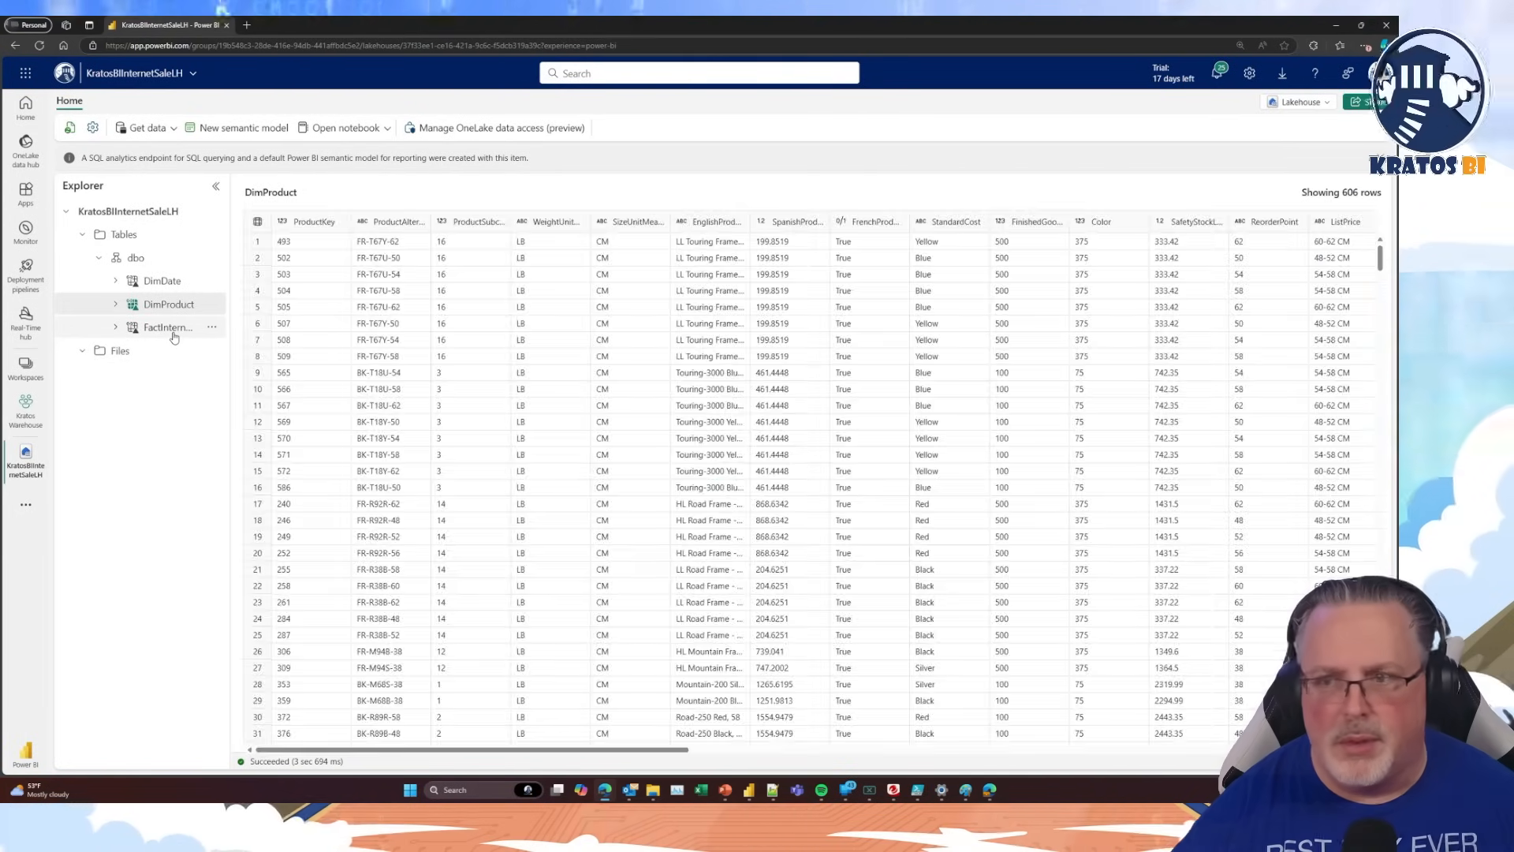
pyautogui.click(168, 328)
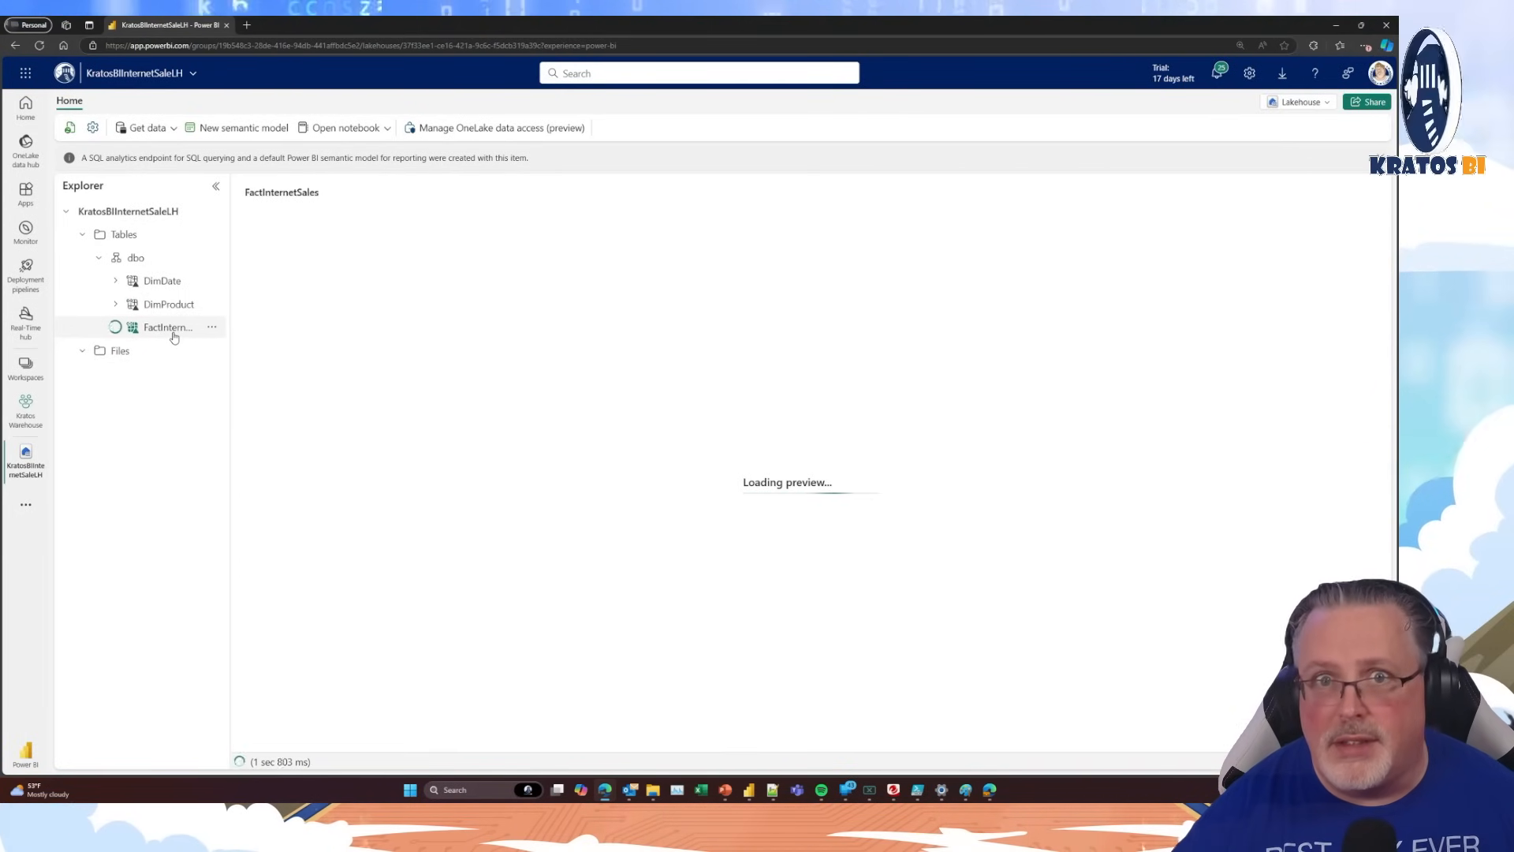